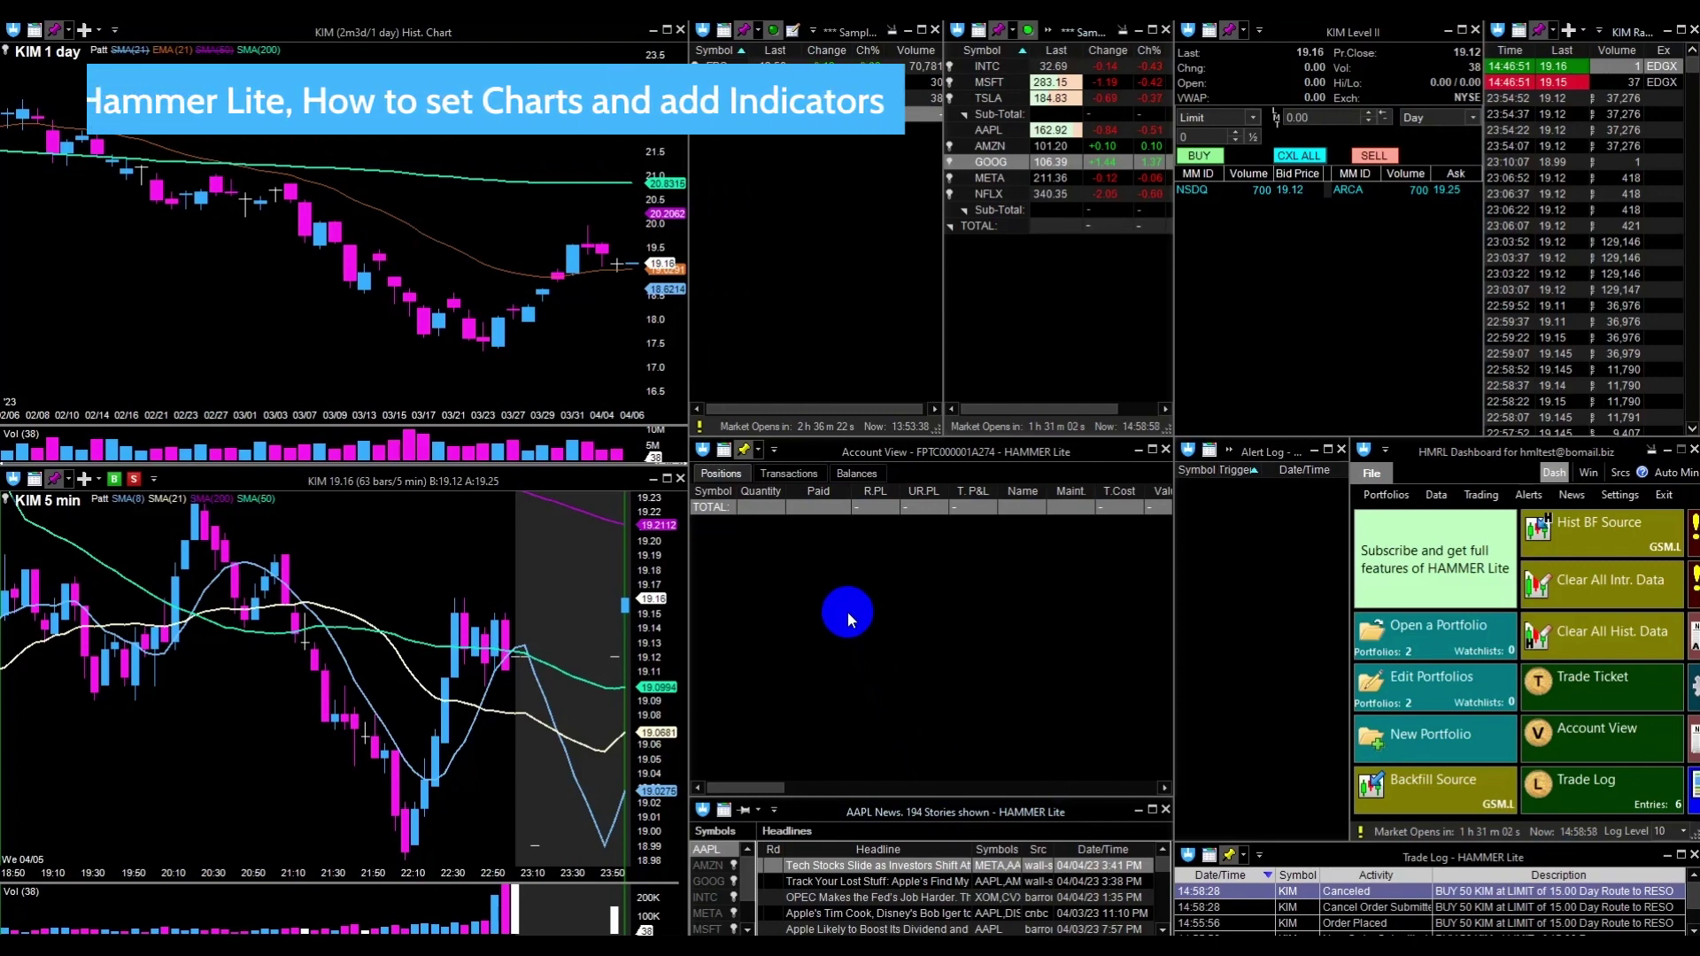
mouse_move(1398, 316)
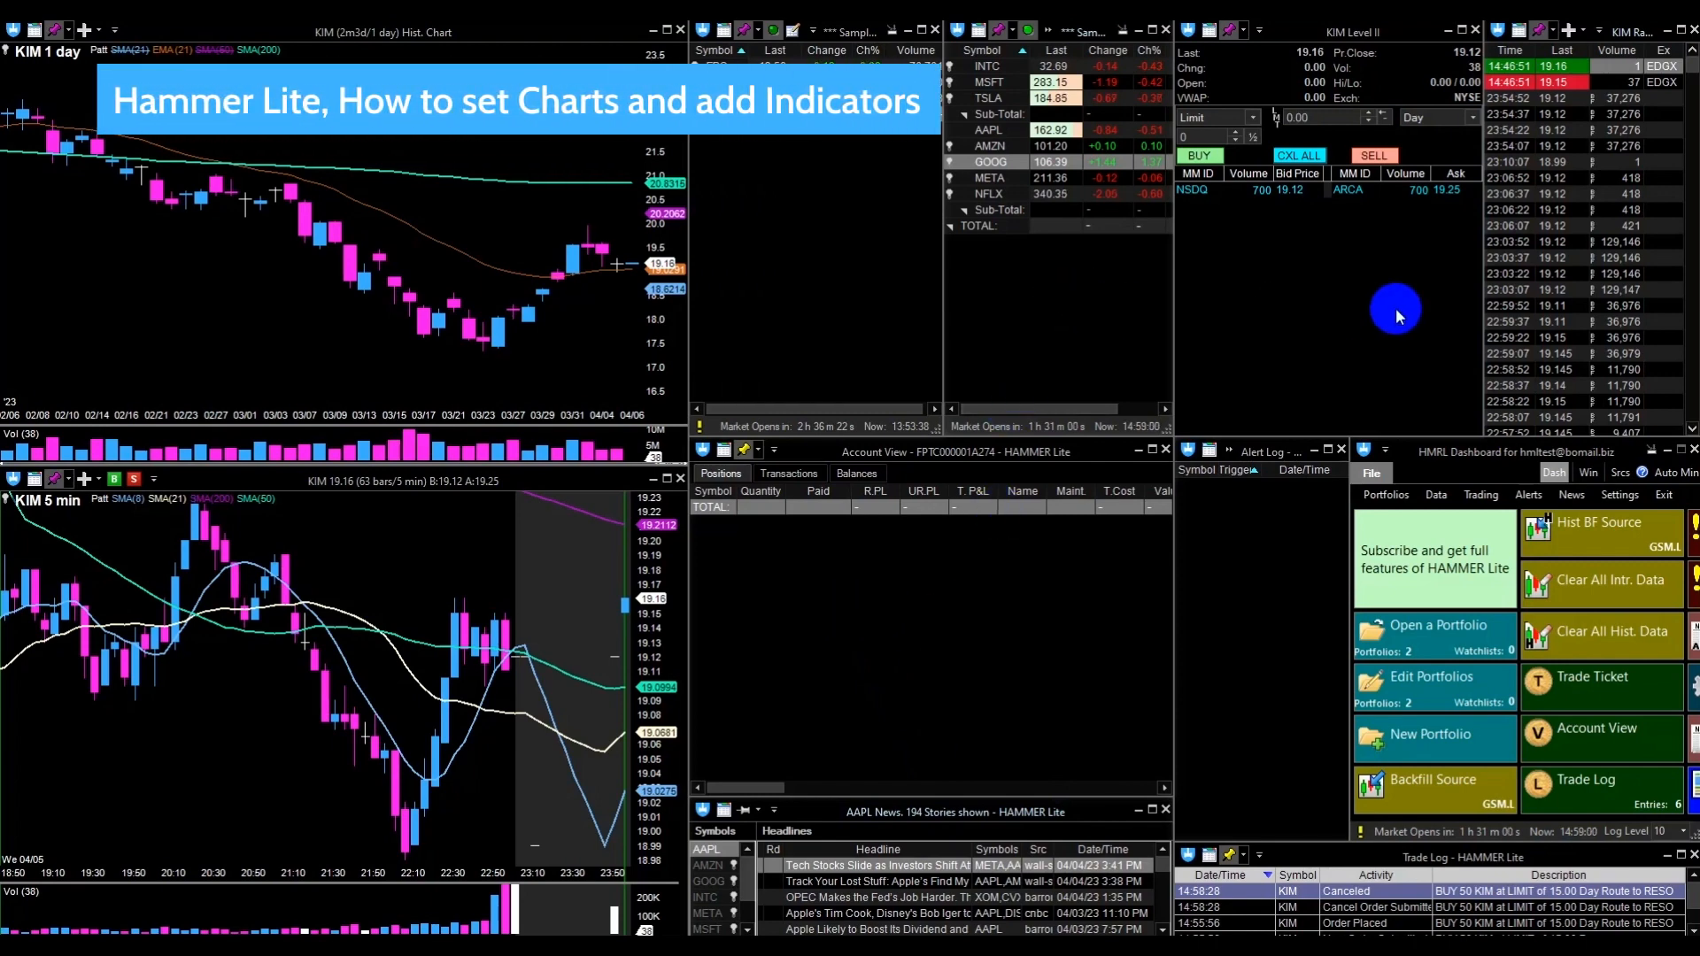
mouse_move(467, 51)
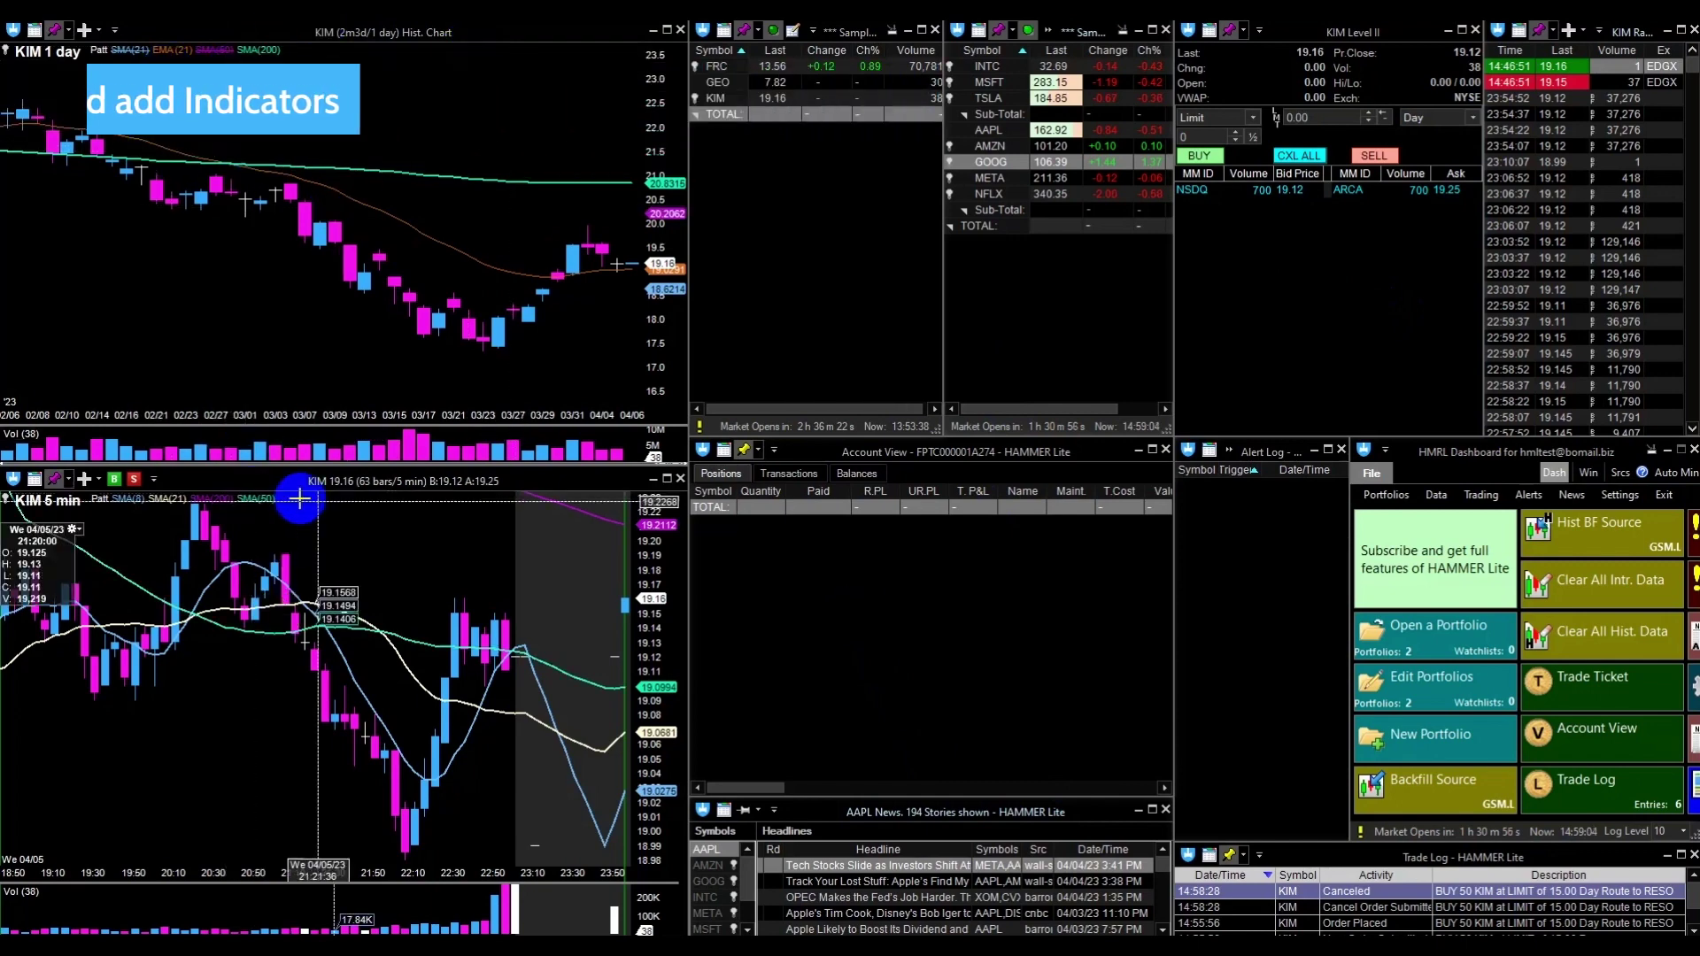
mouse_move(413, 510)
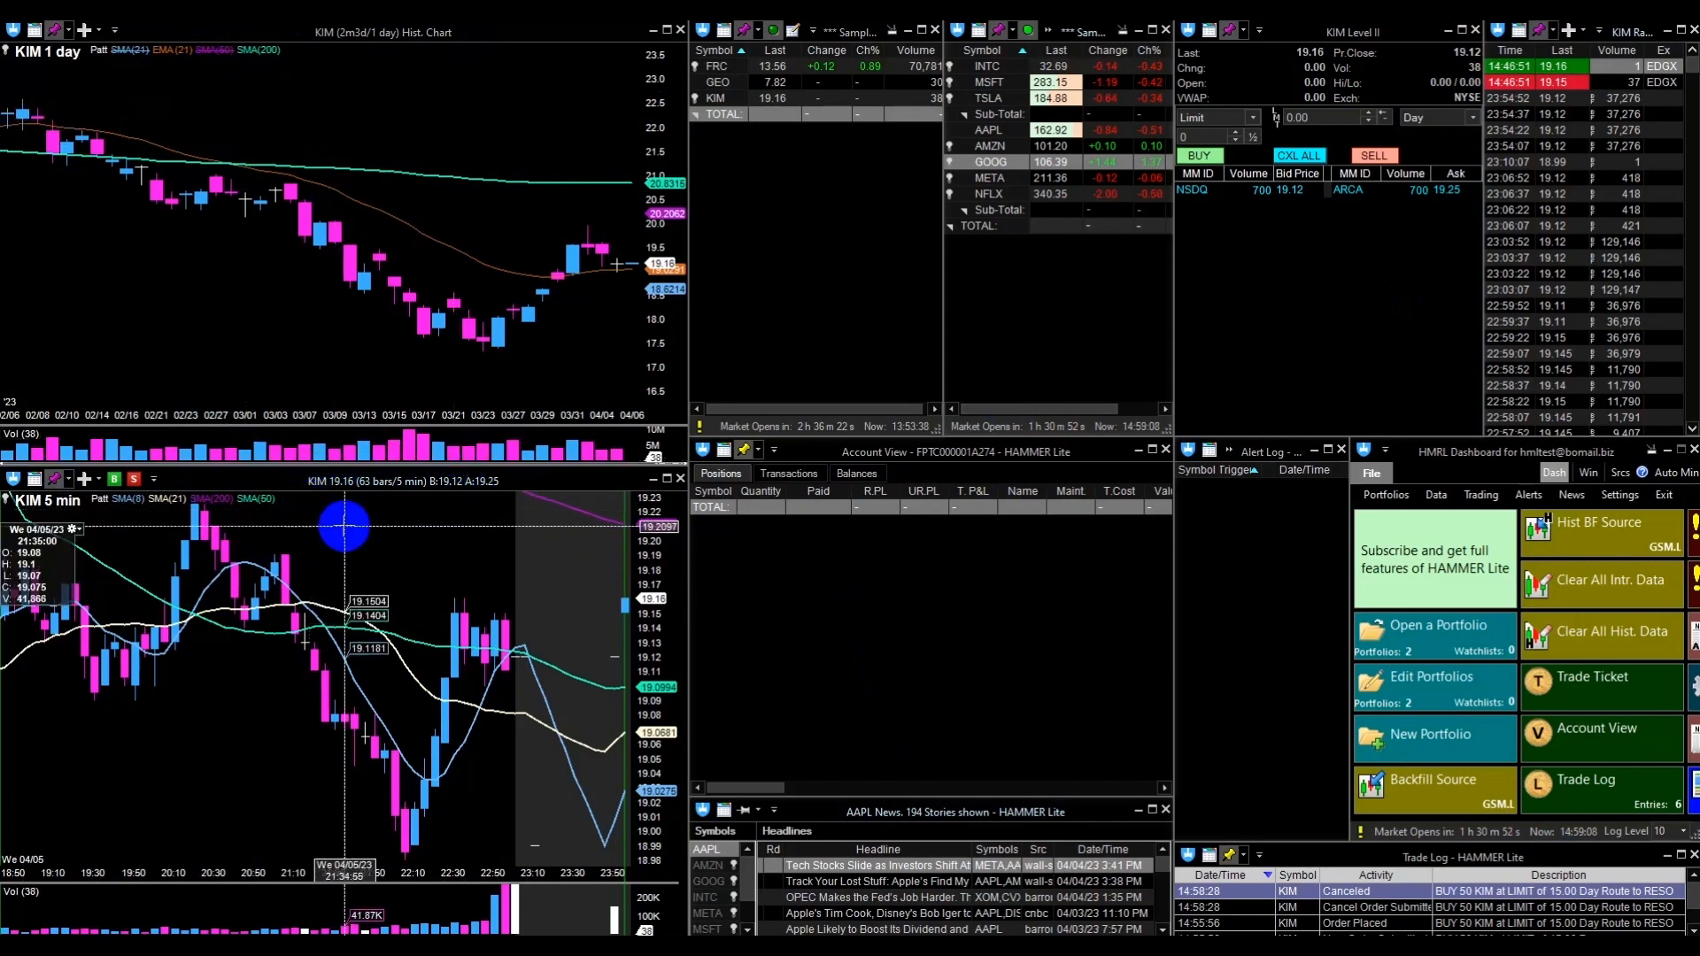
mouse_move(1159, 296)
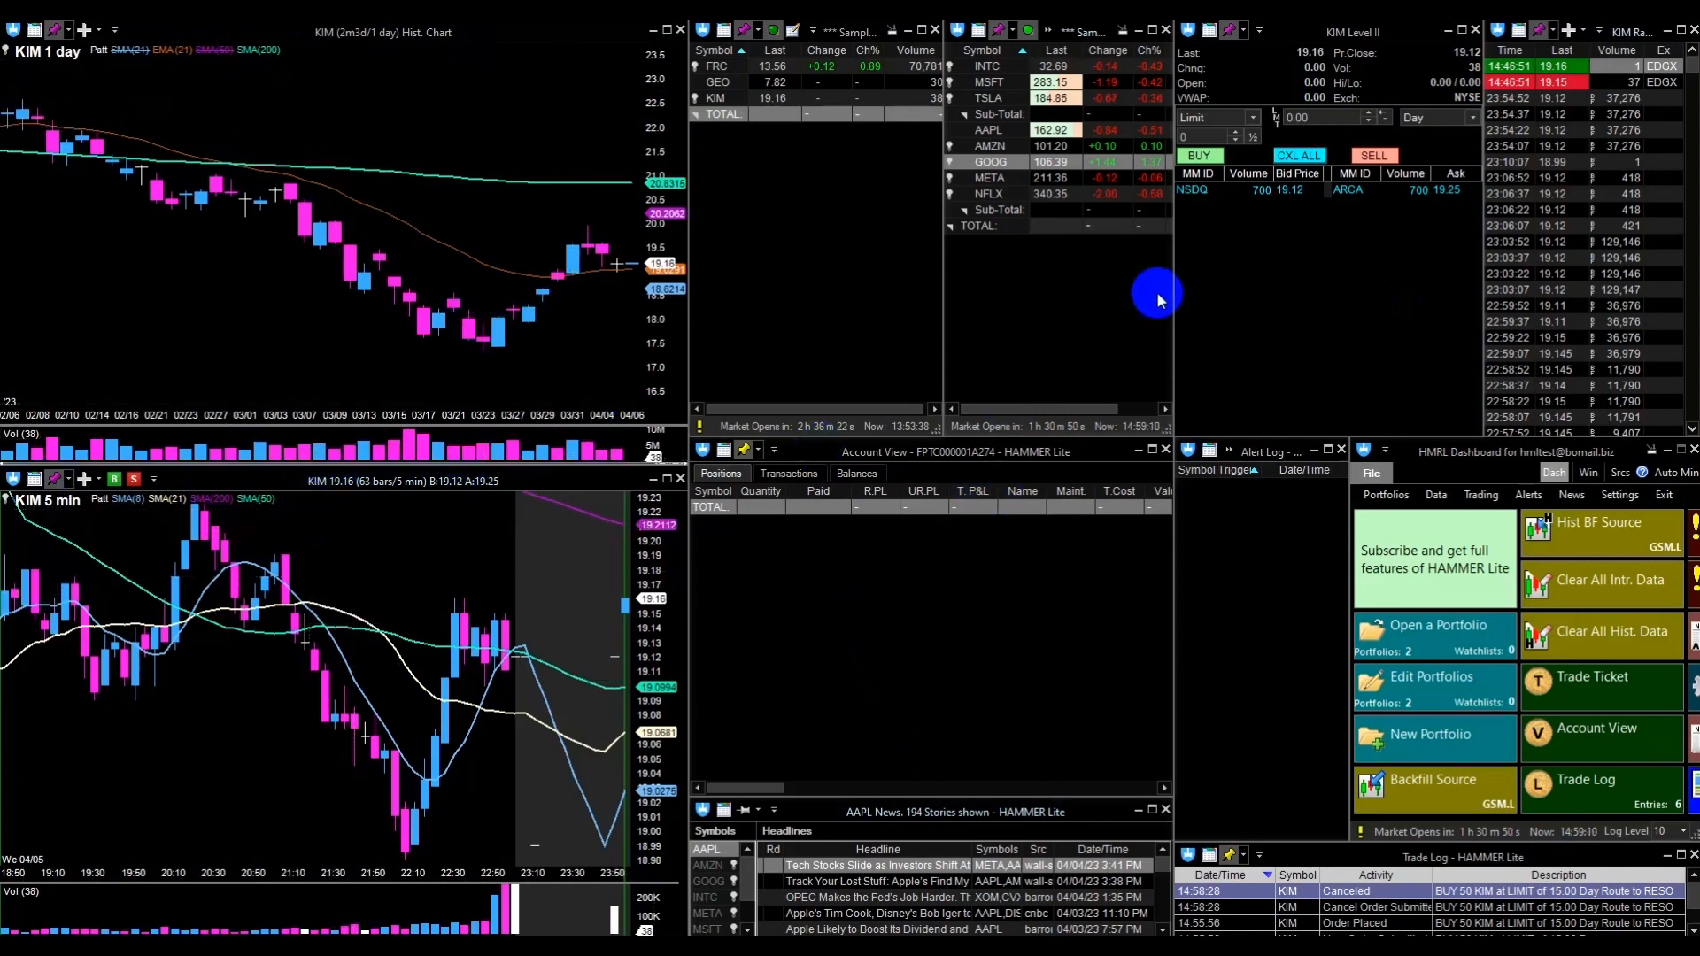
mouse_move(1068, 255)
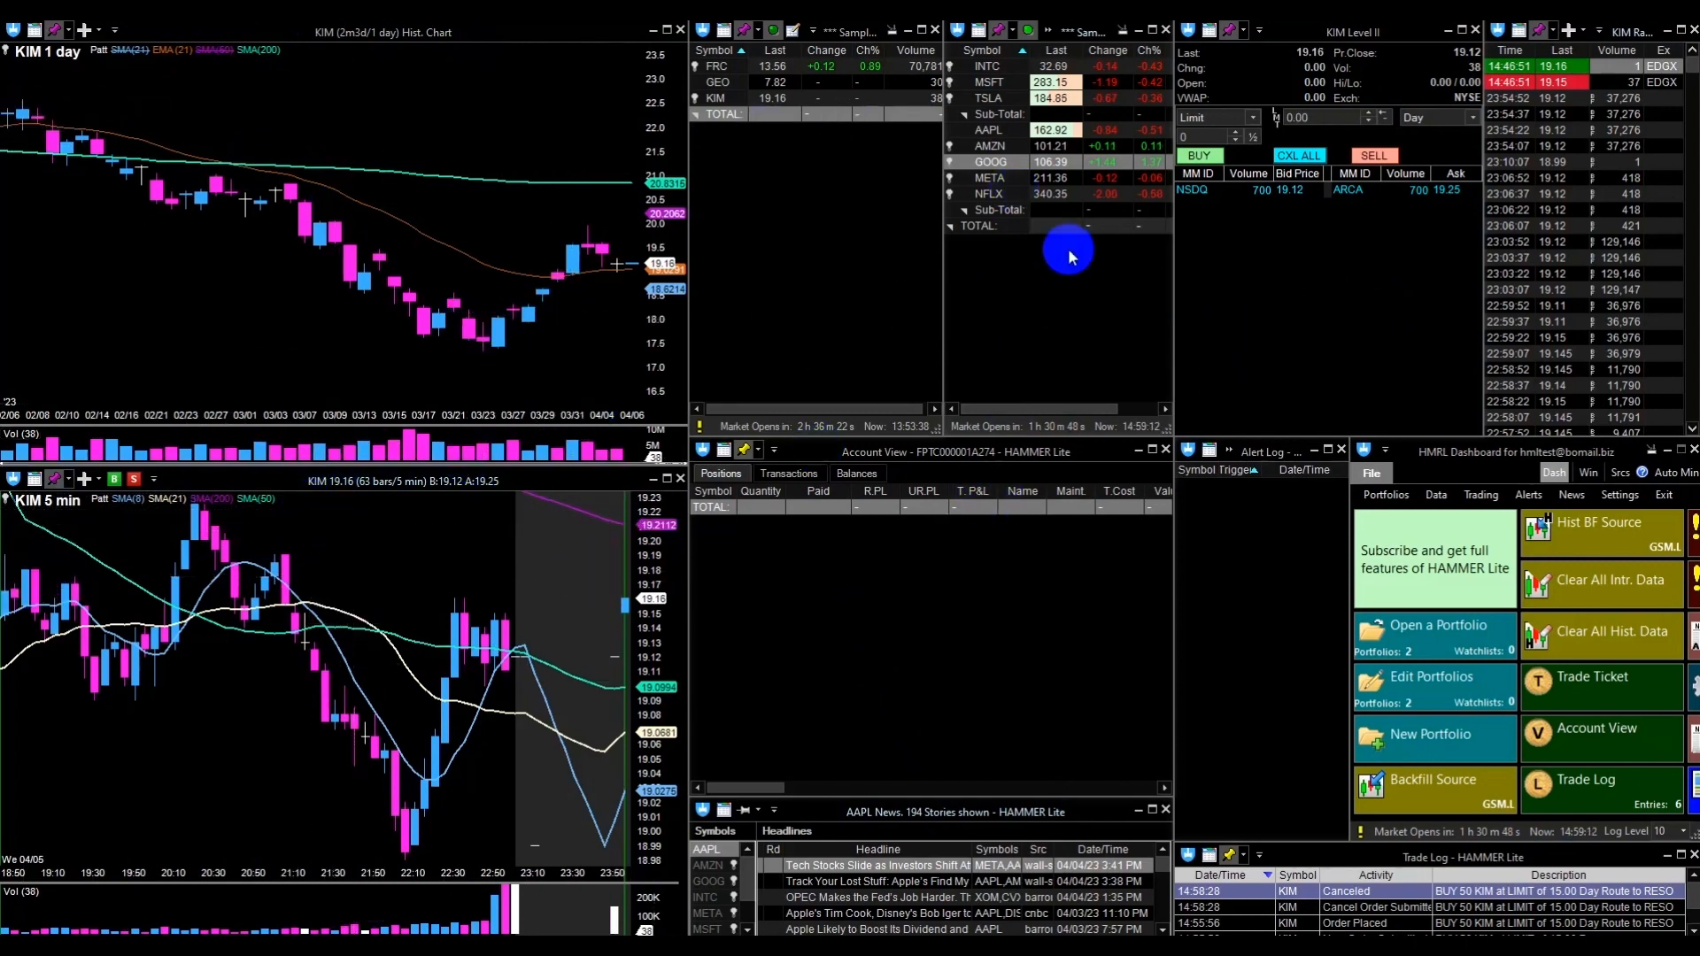
right_click(1328, 308)
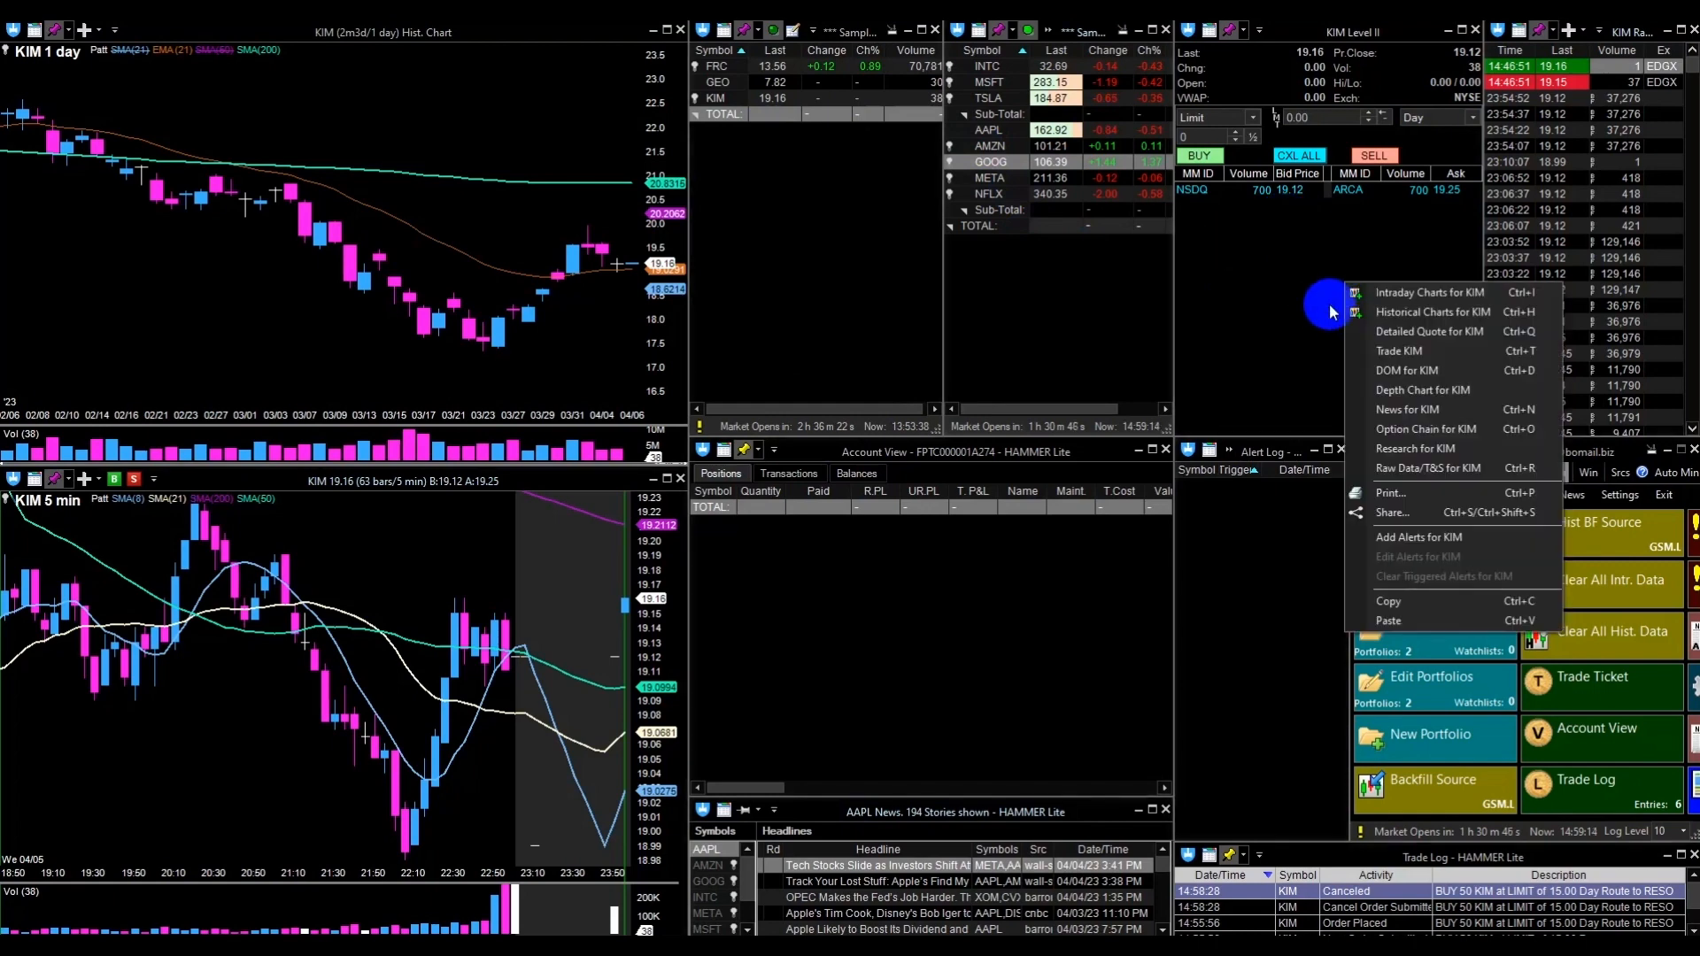
mouse_move(1432, 331)
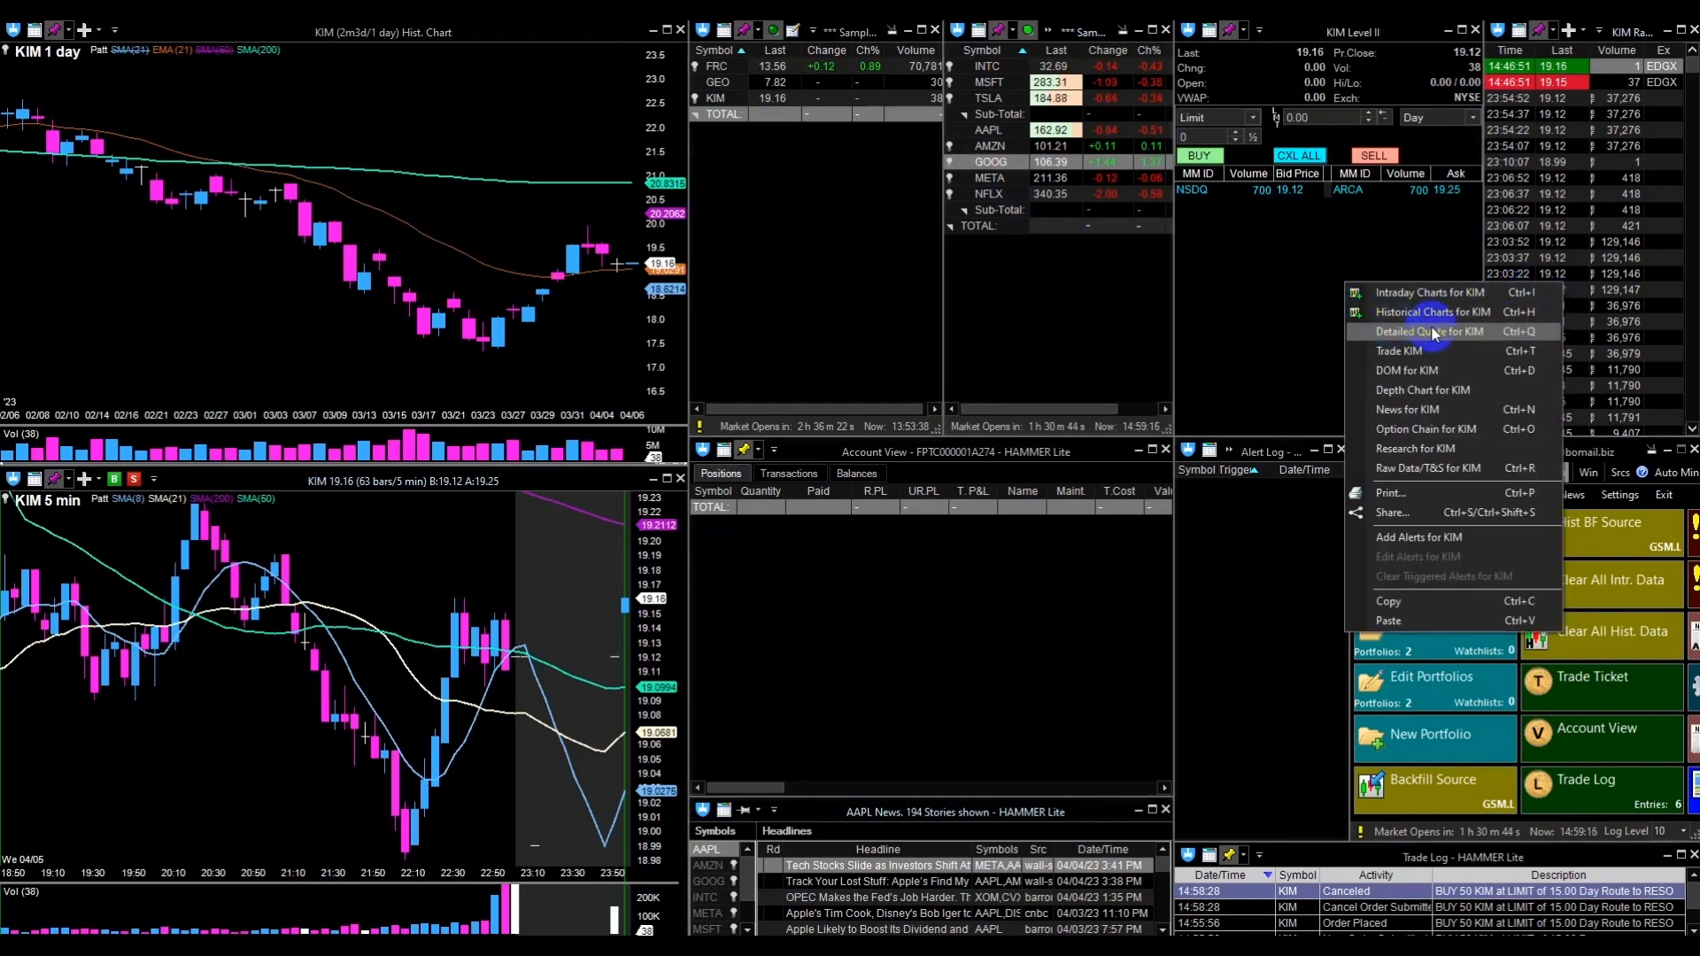
mouse_move(1415, 292)
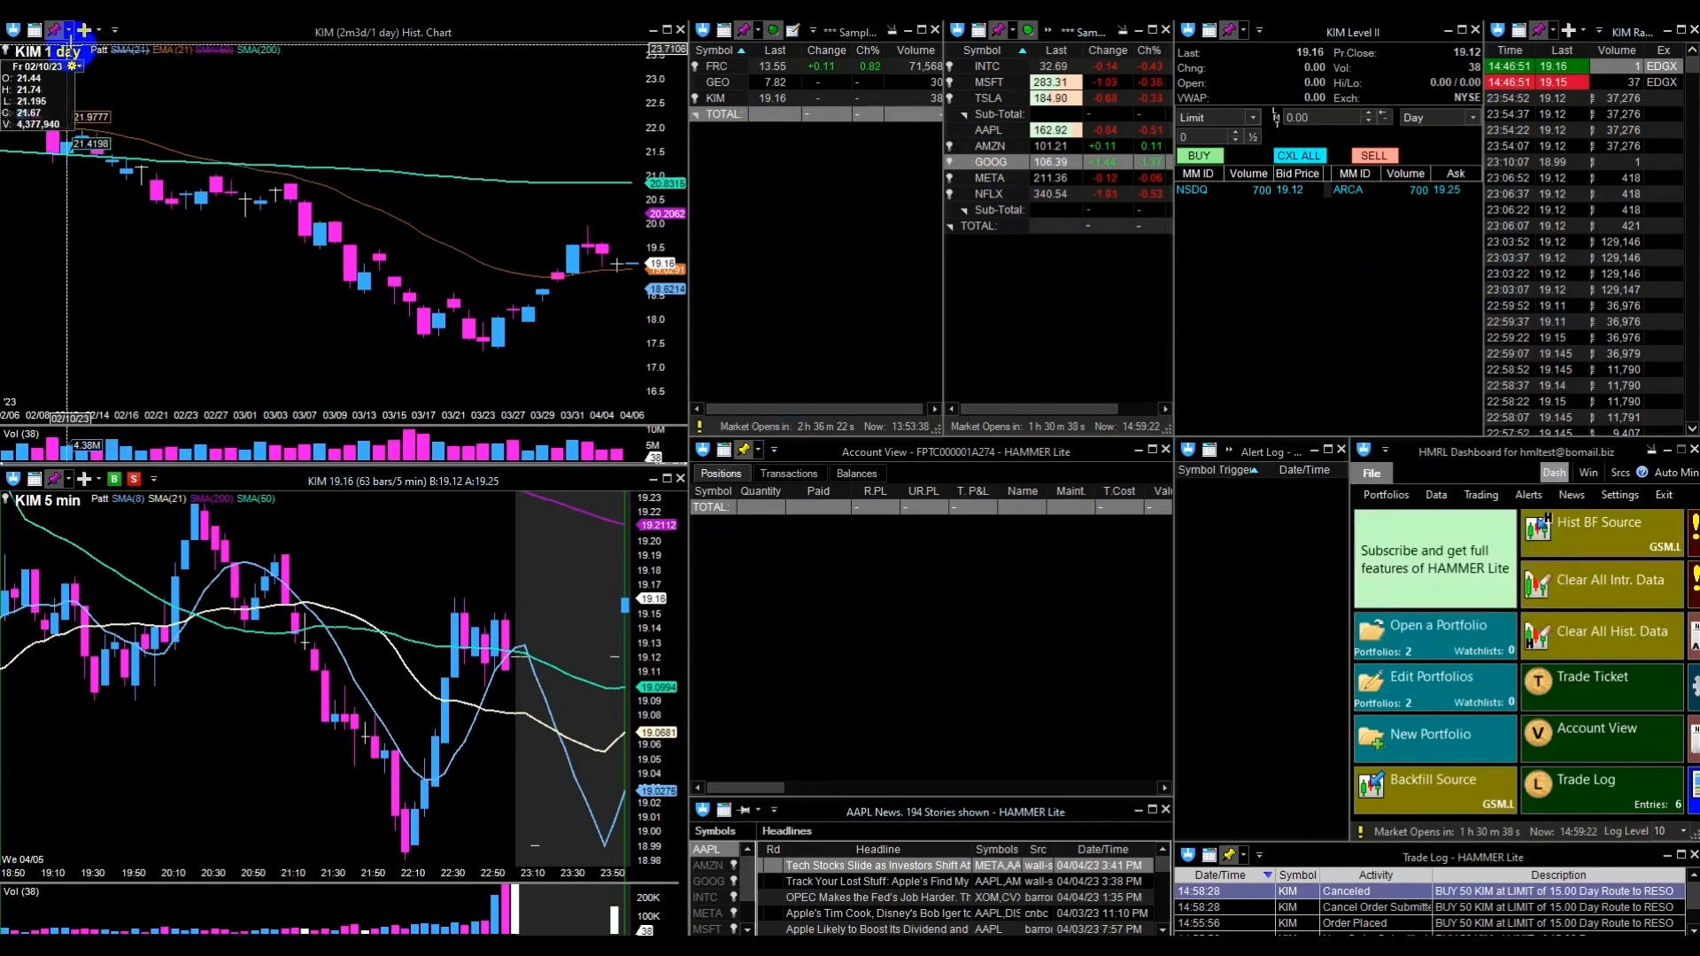
Step: Link the daily chart to a colour group and load GEO into it
left_click(85, 30)
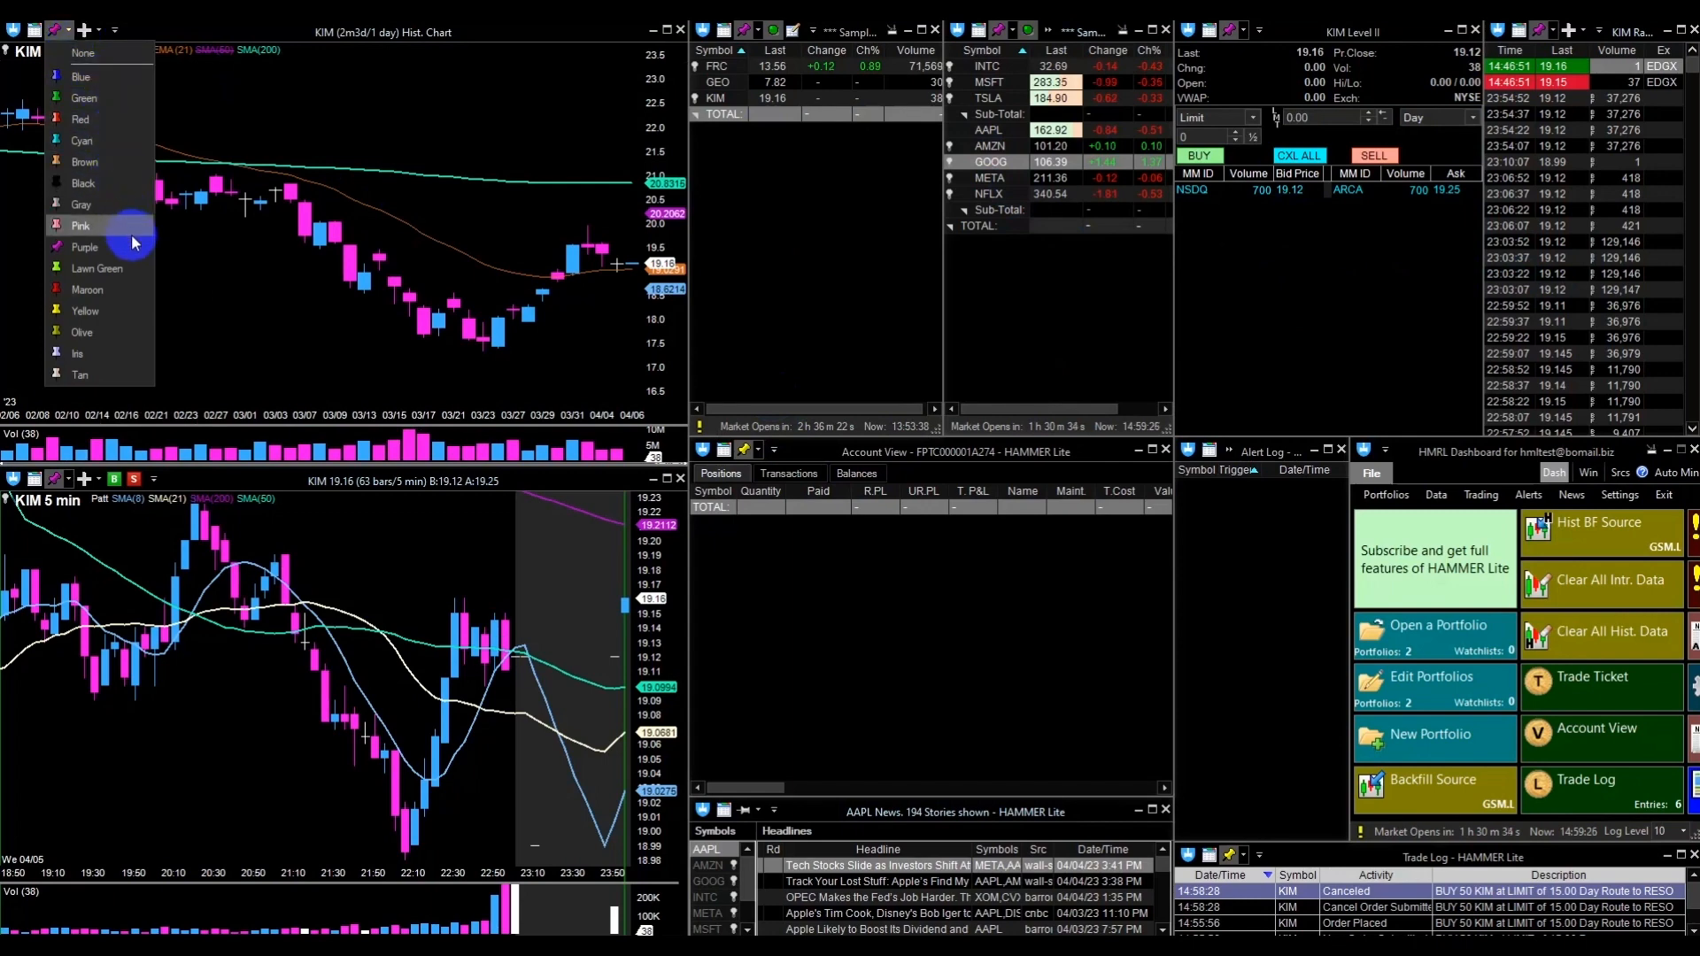
mouse_move(85, 248)
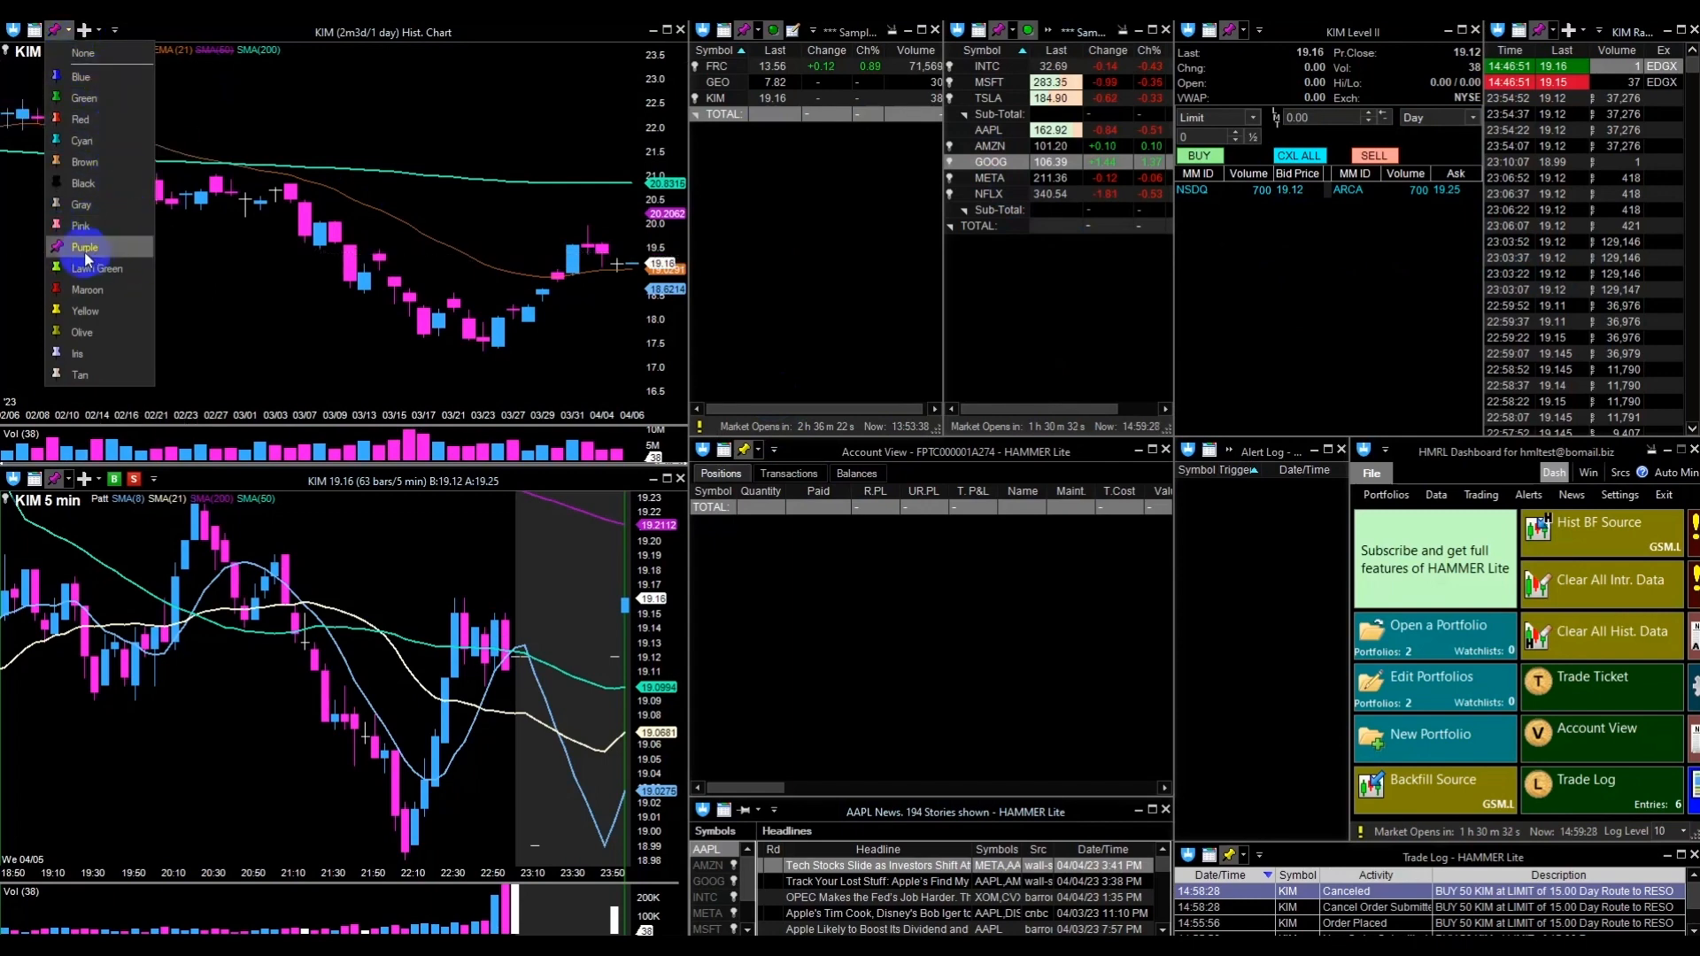
left_click(85, 247)
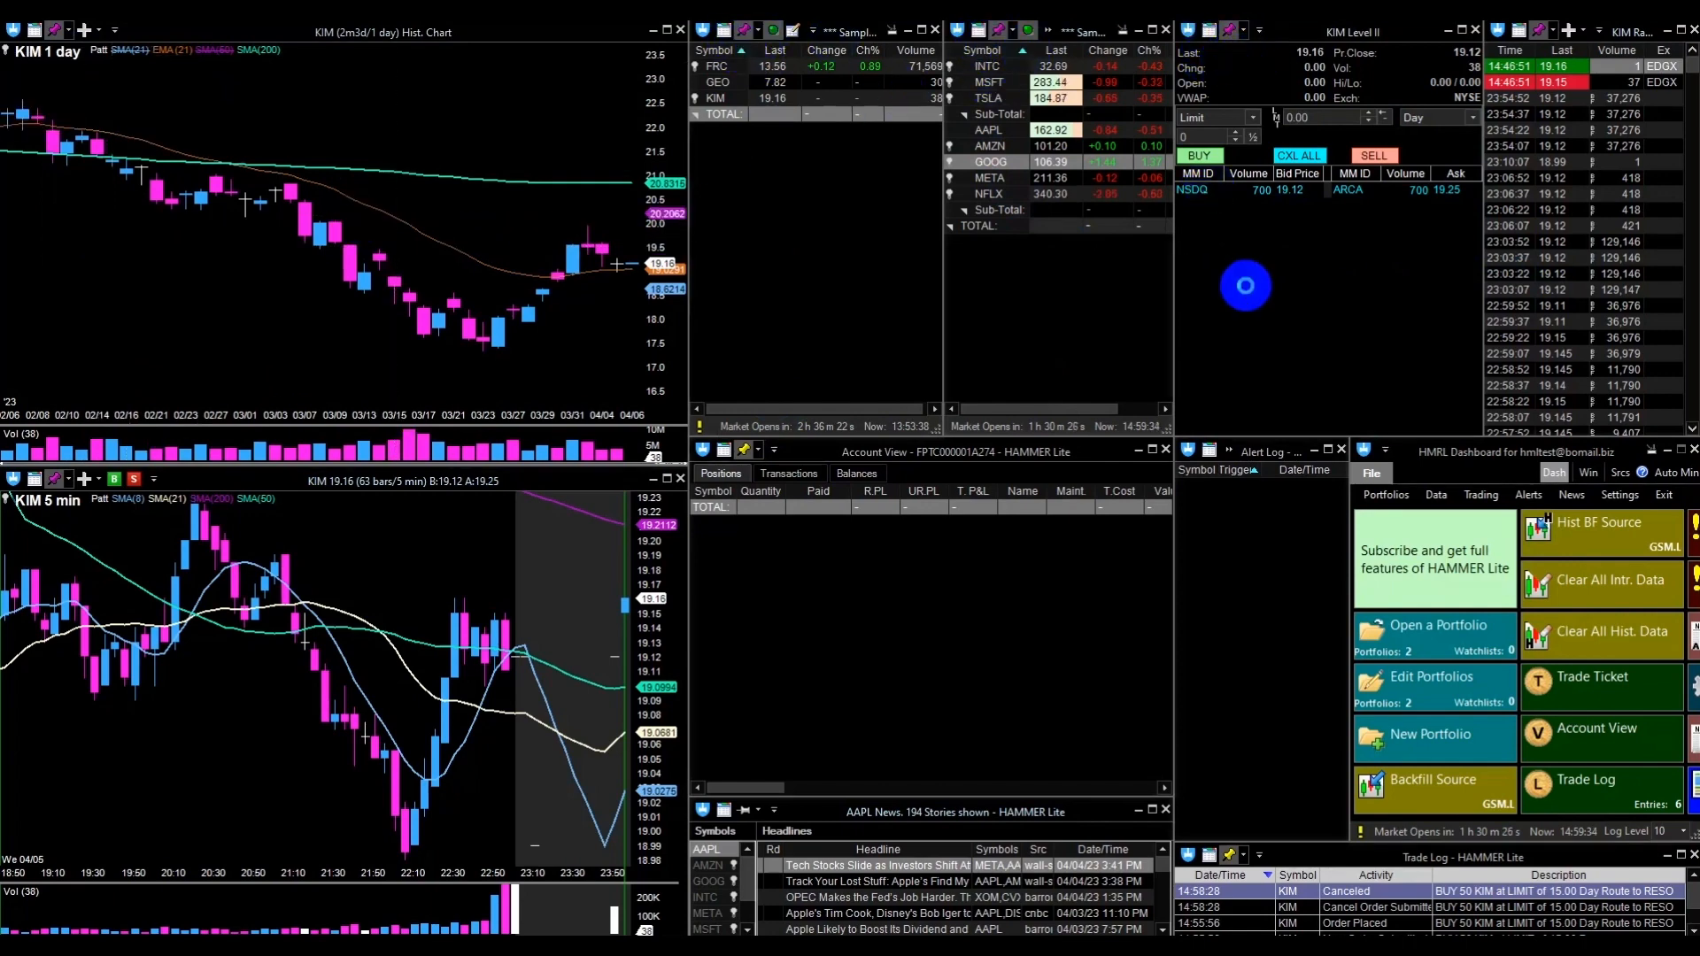
left_click(717, 83)
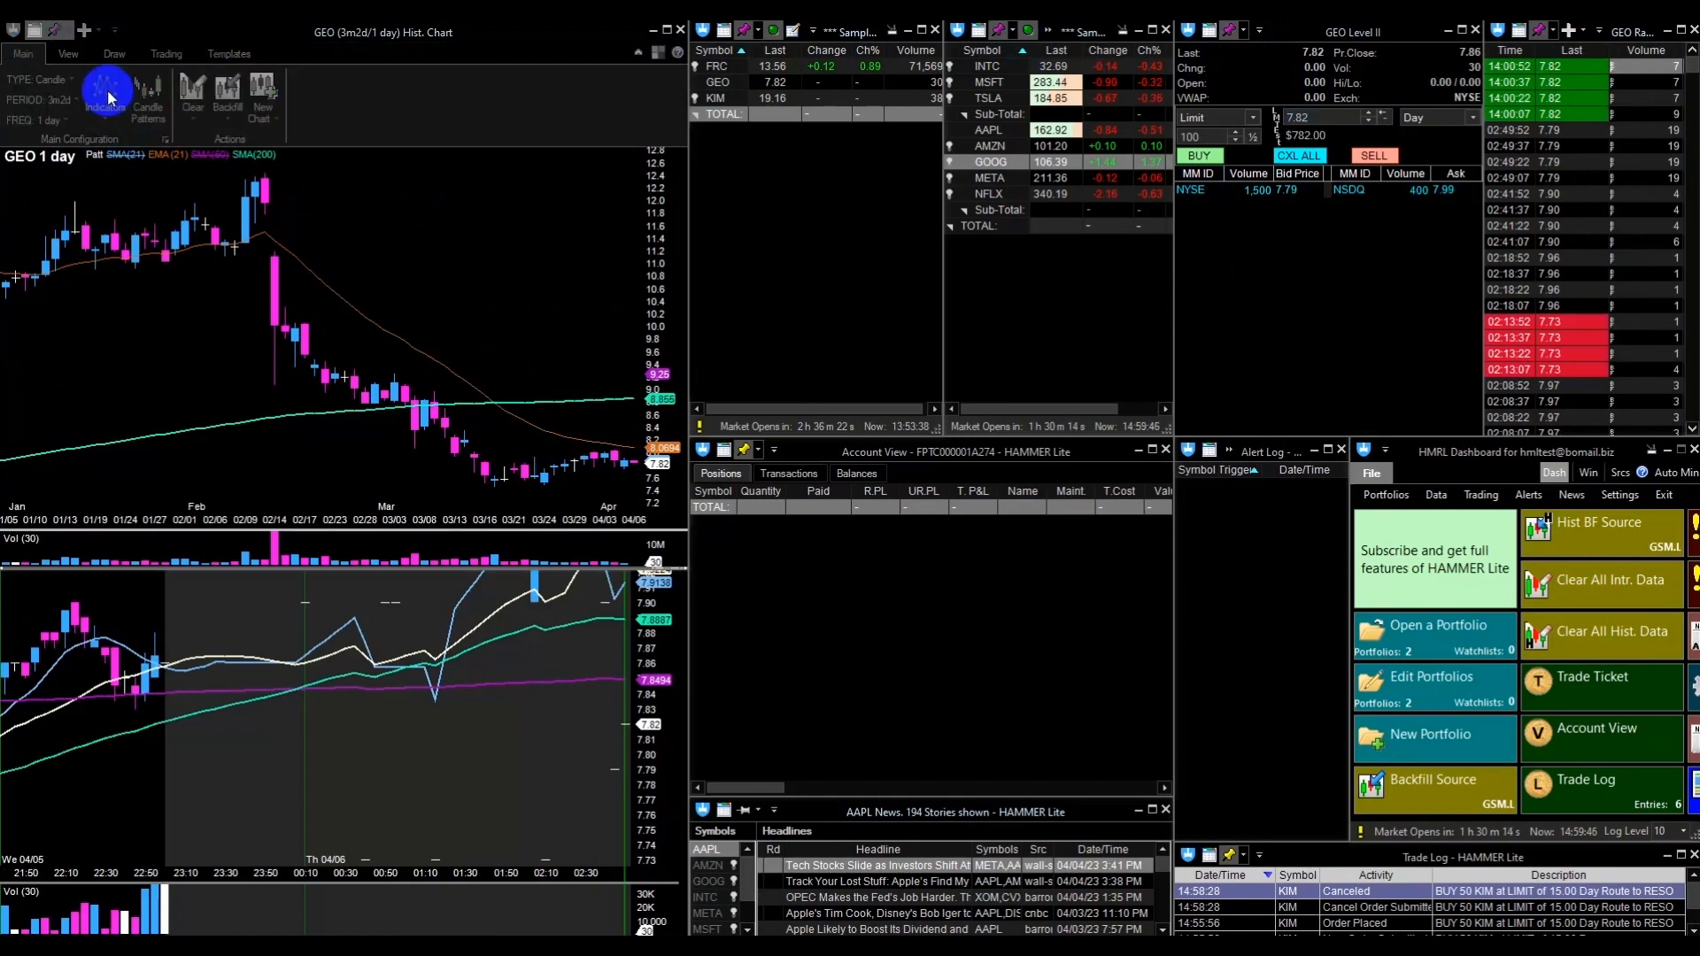
Step: Filter the indicator list for EMA, add EMA with period 21 and apply it
left_click(106, 90)
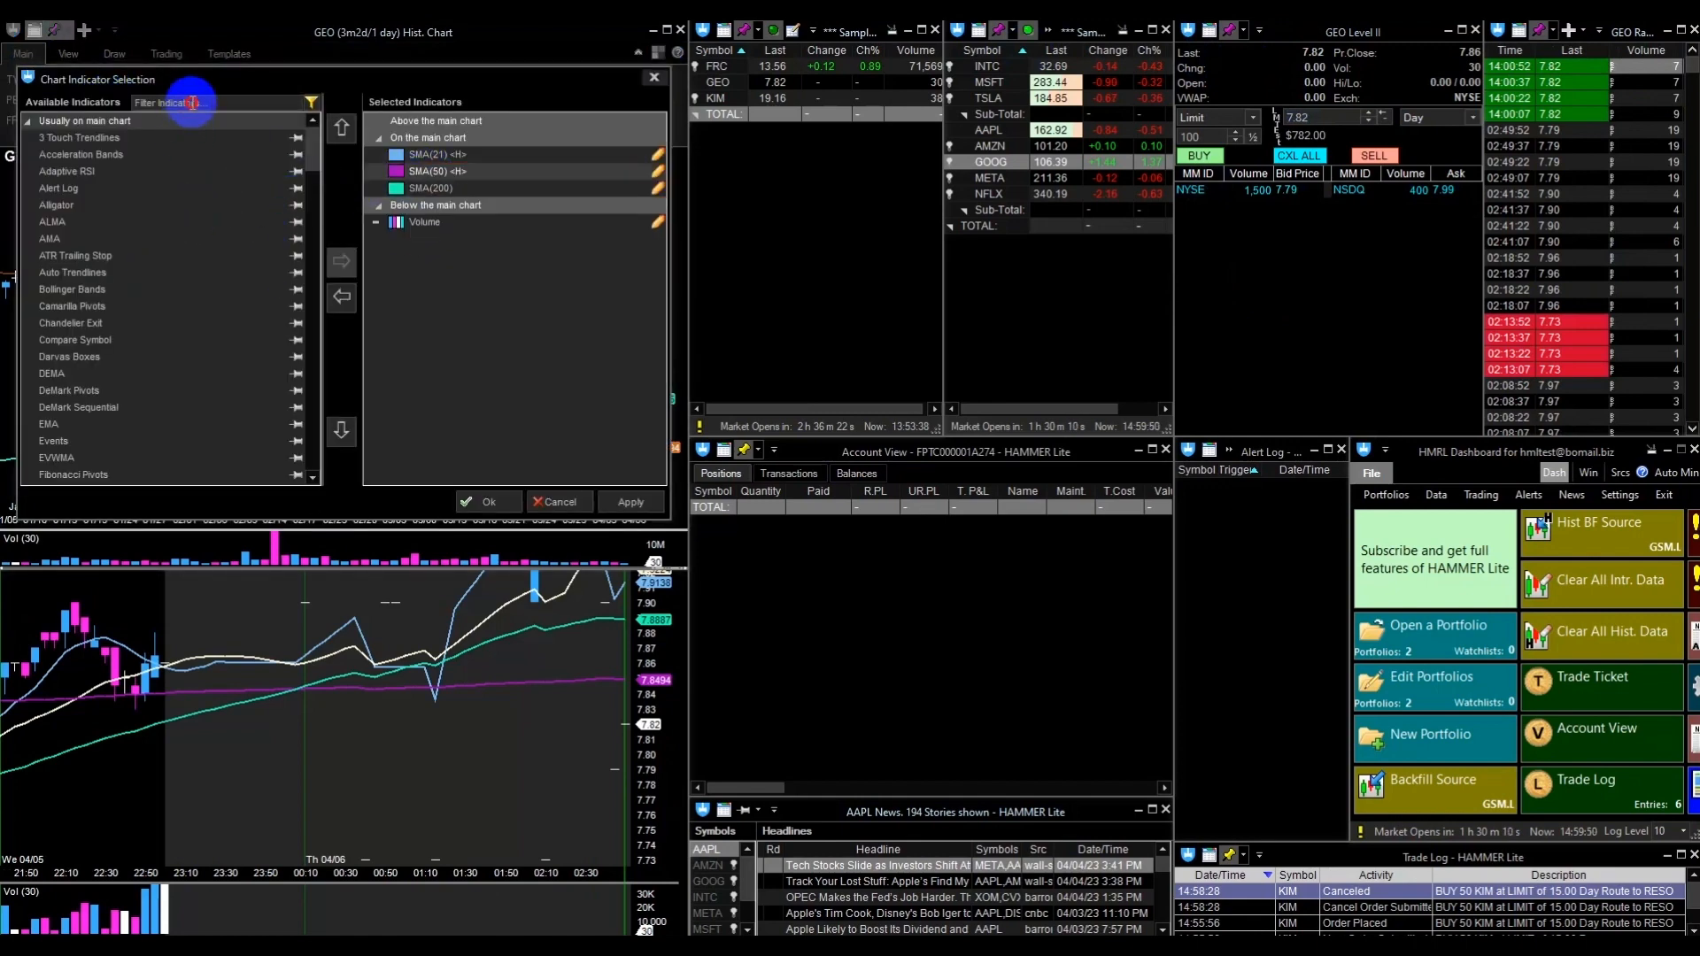
type("ems")
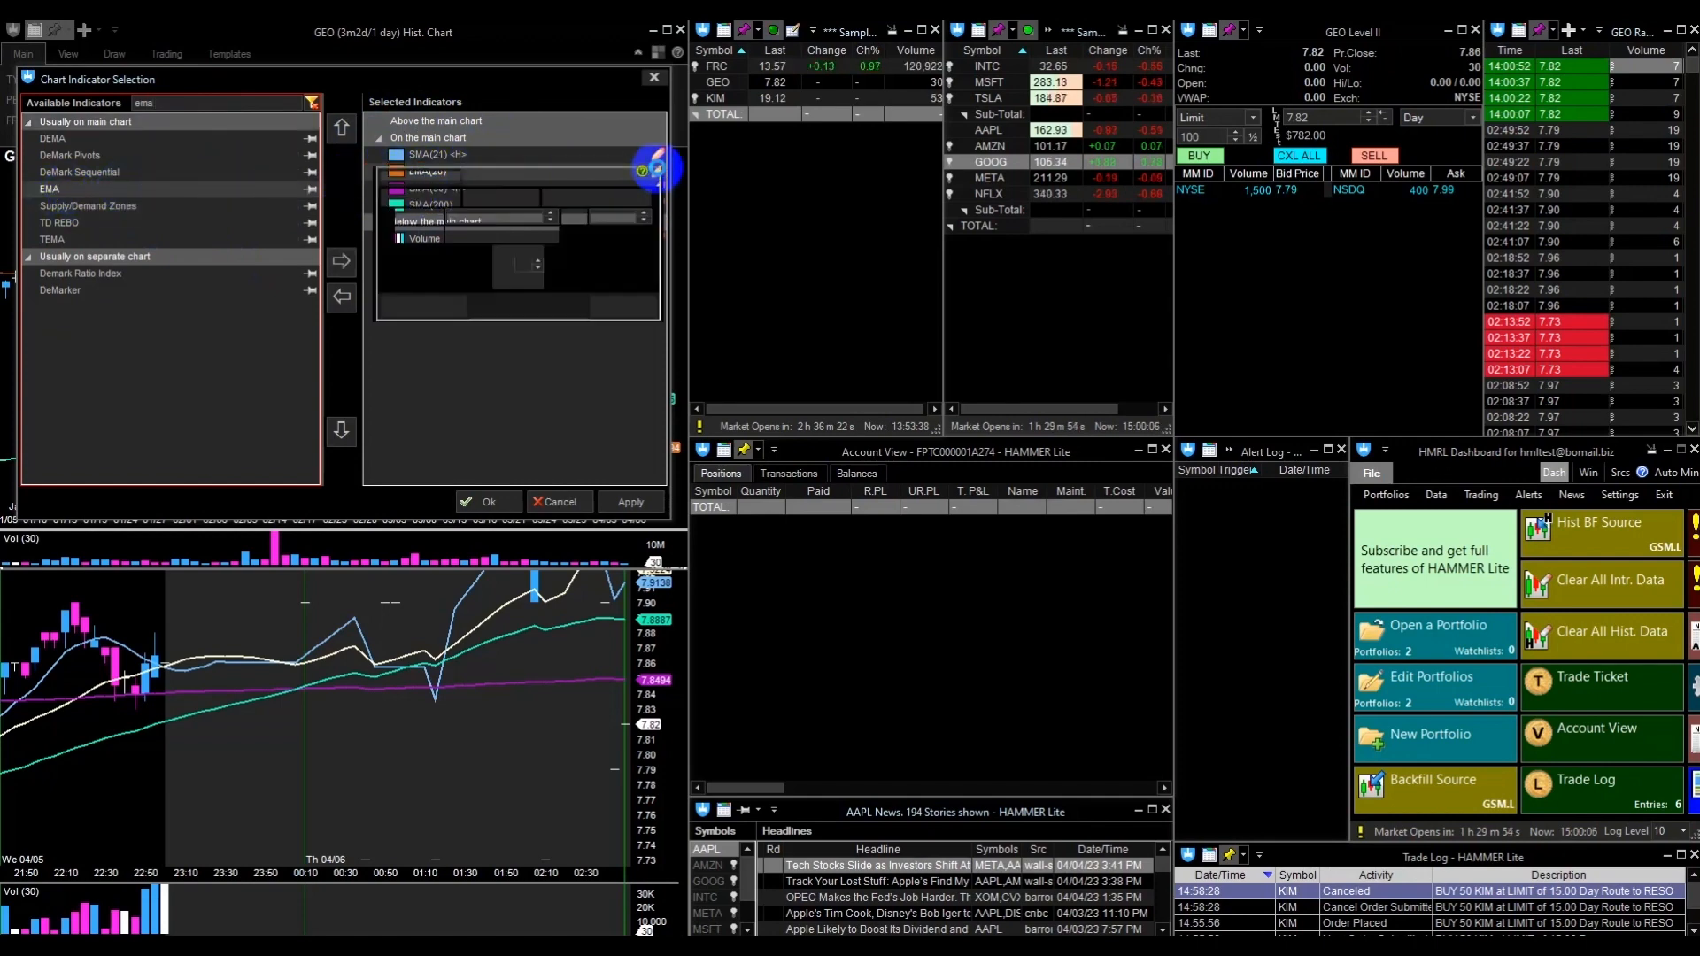
left_click(422, 154)
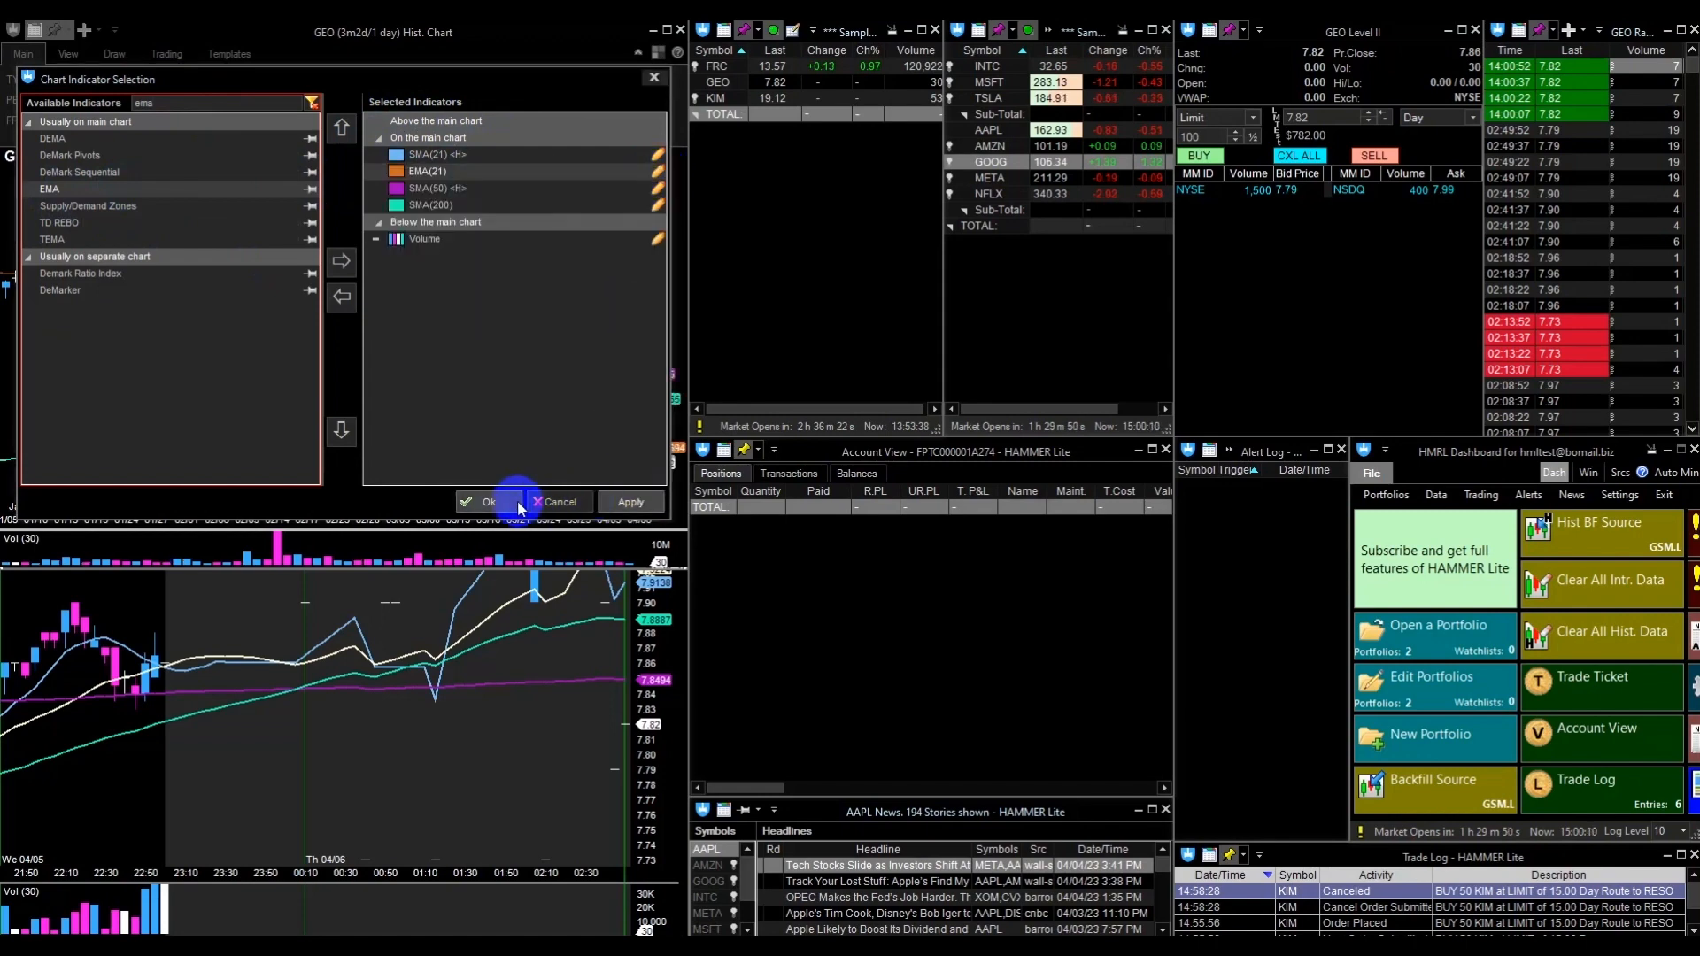
left_click(481, 501)
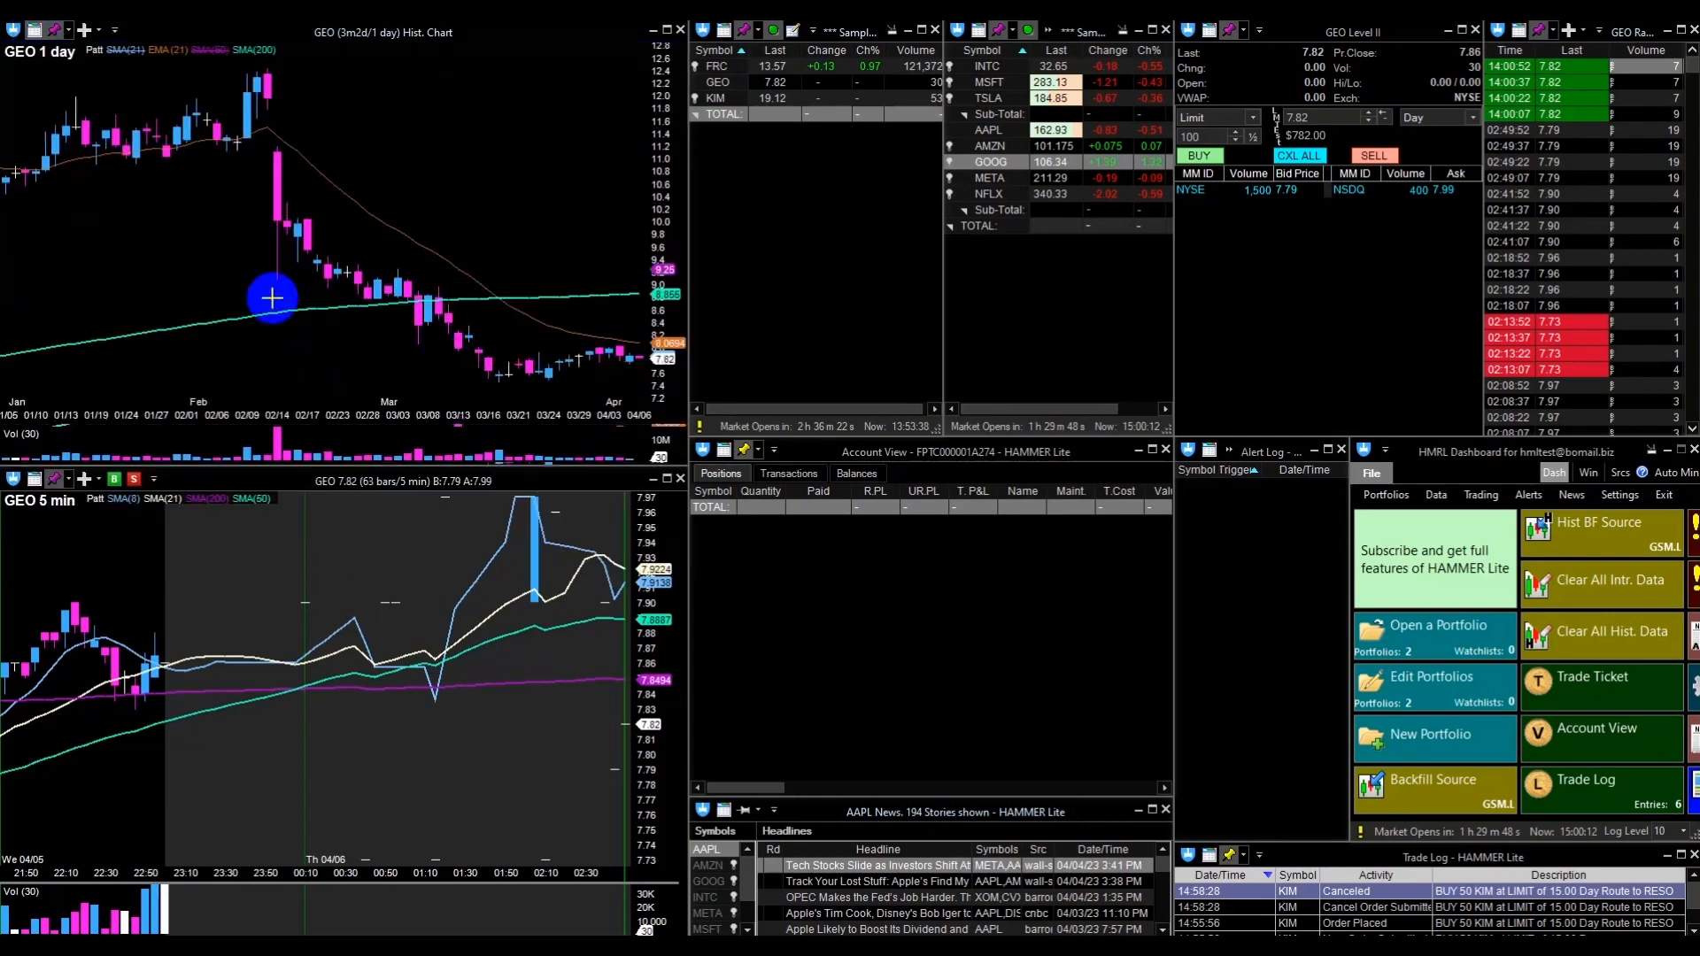
mouse_move(297, 142)
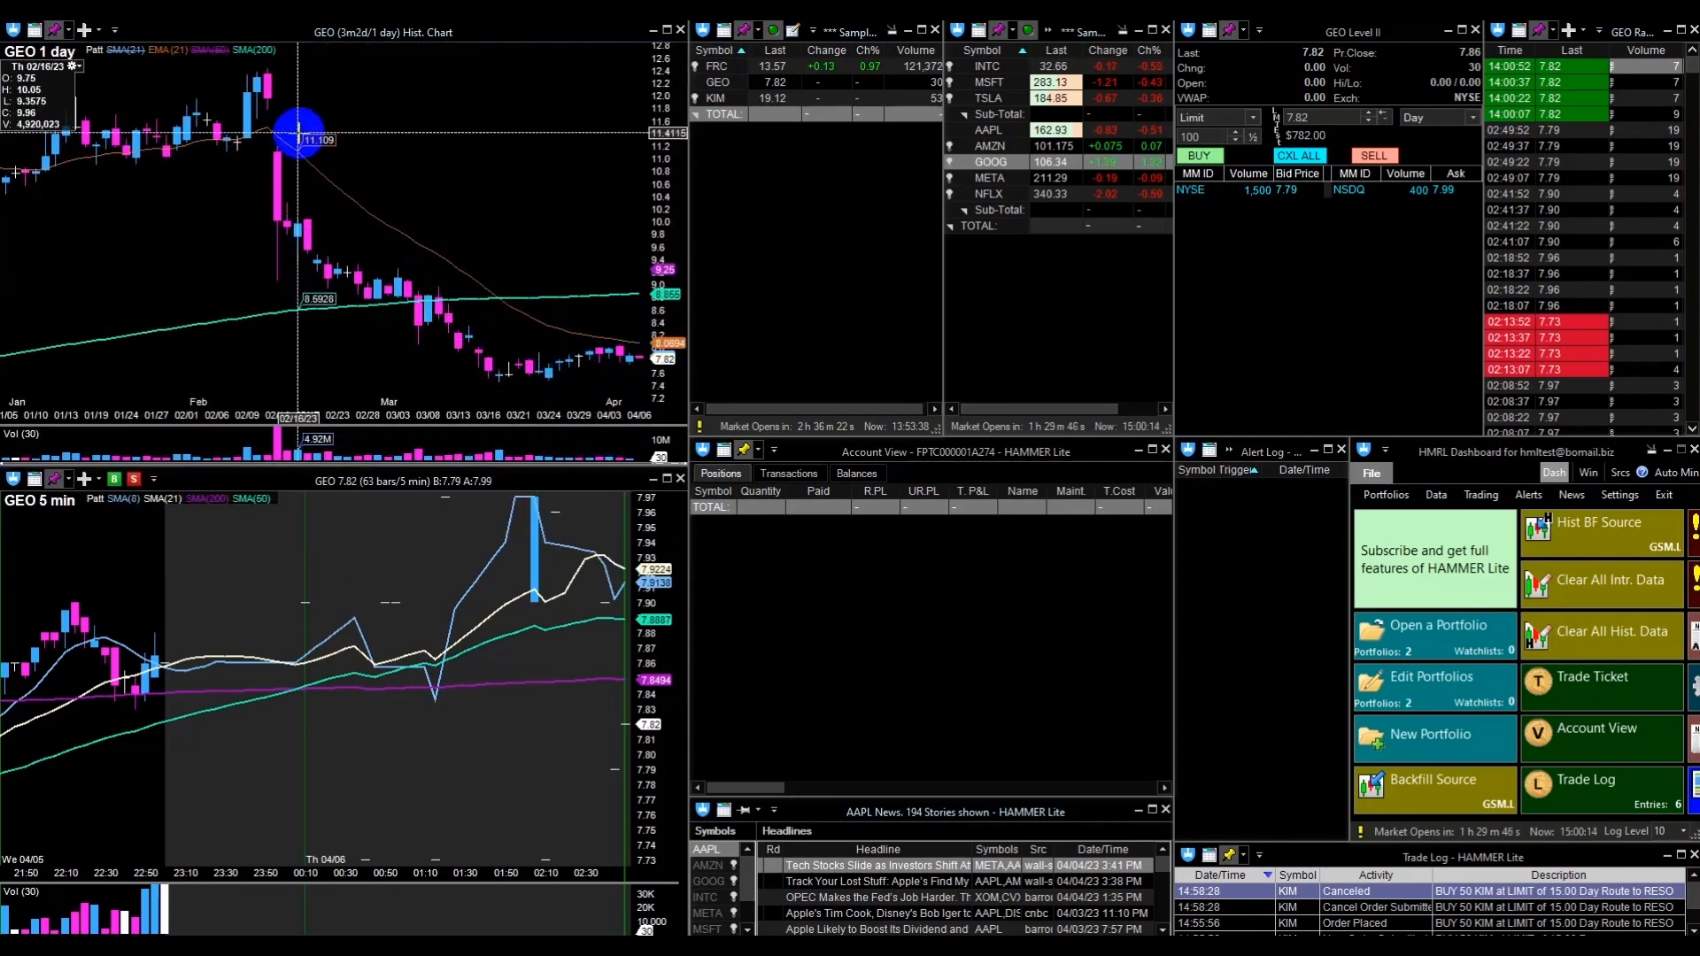
mouse_move(618, 336)
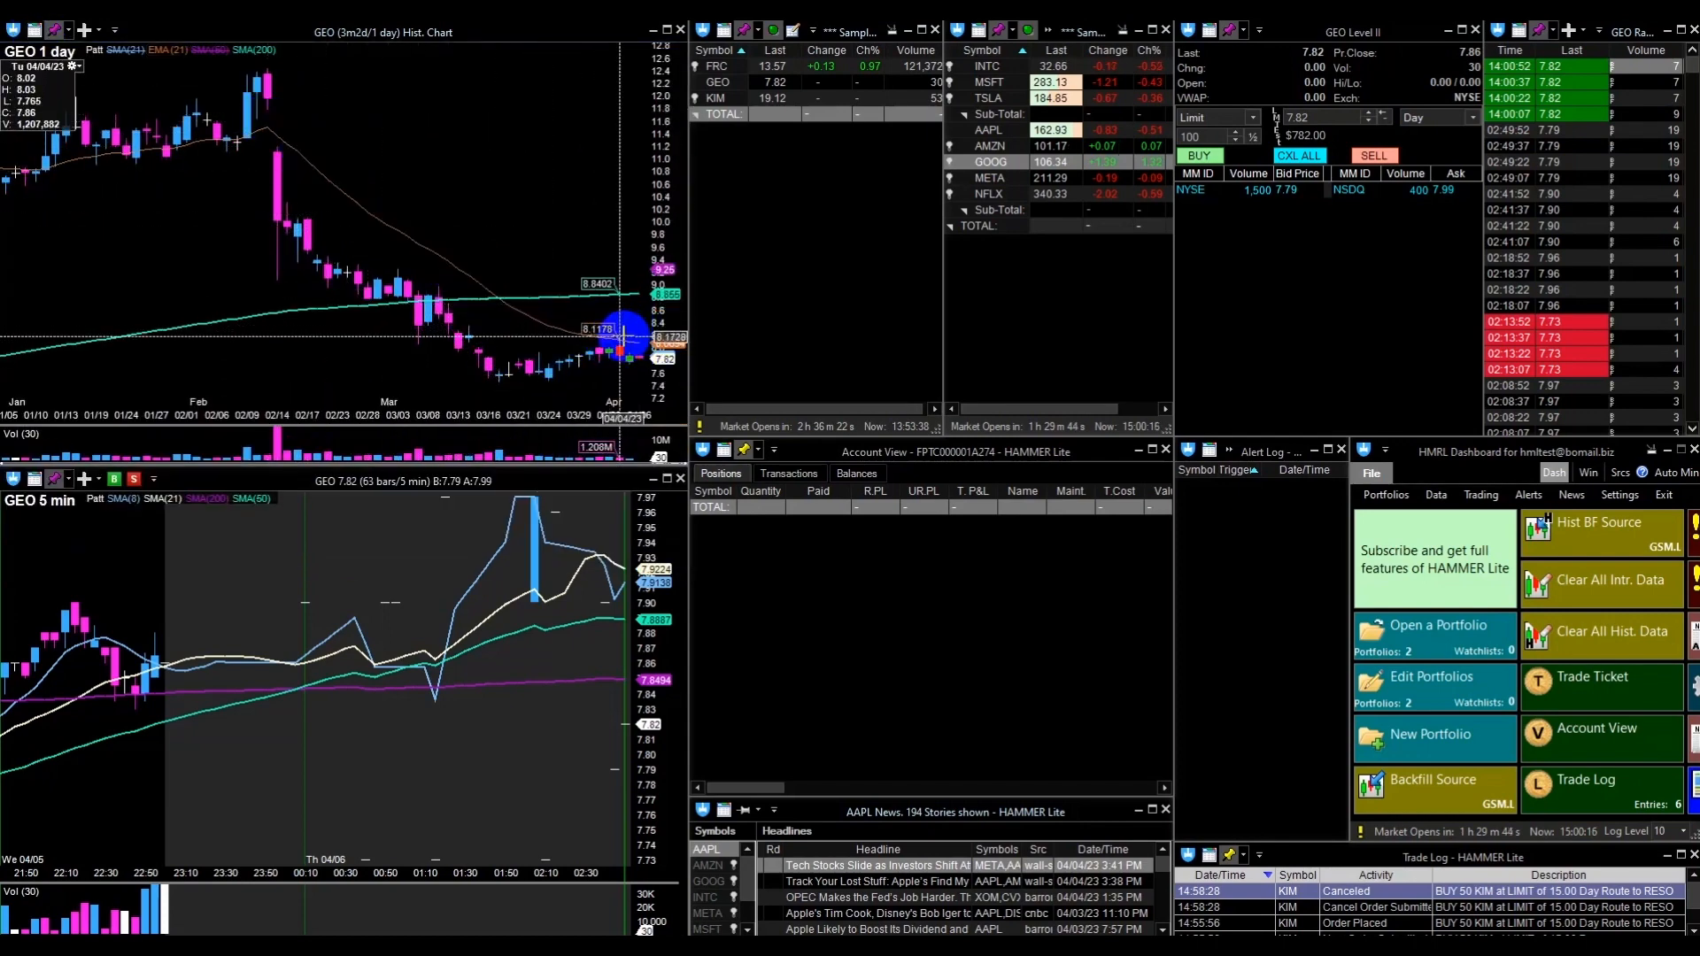
mouse_move(494, 303)
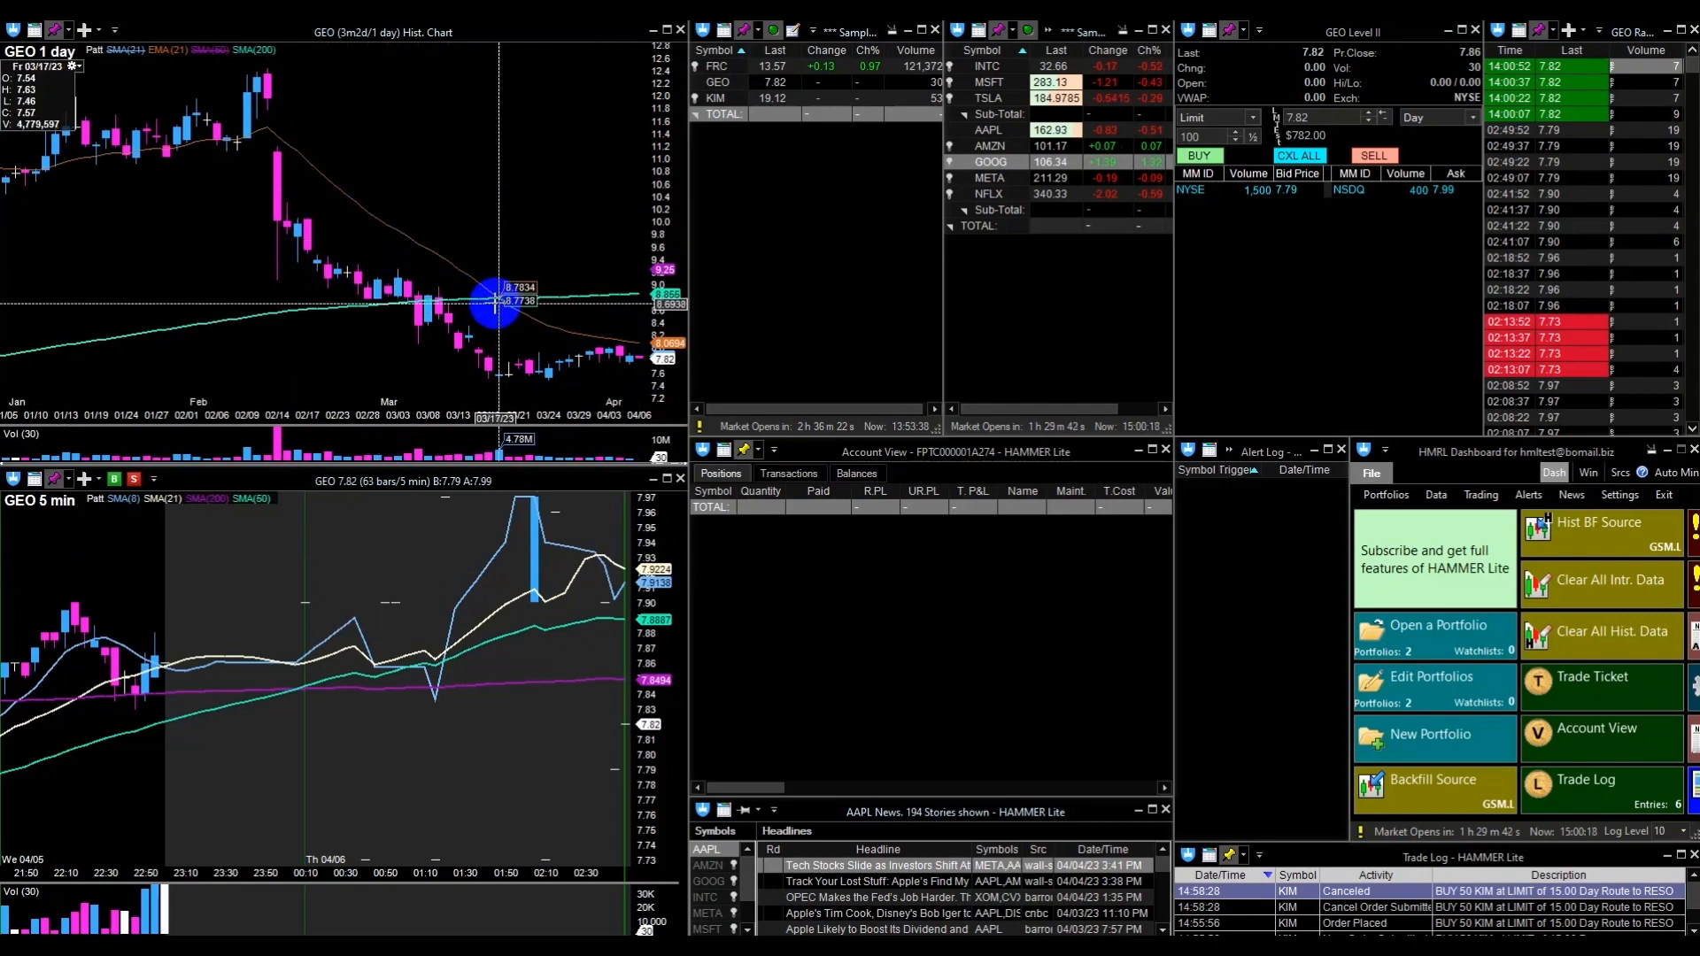
mouse_move(505, 174)
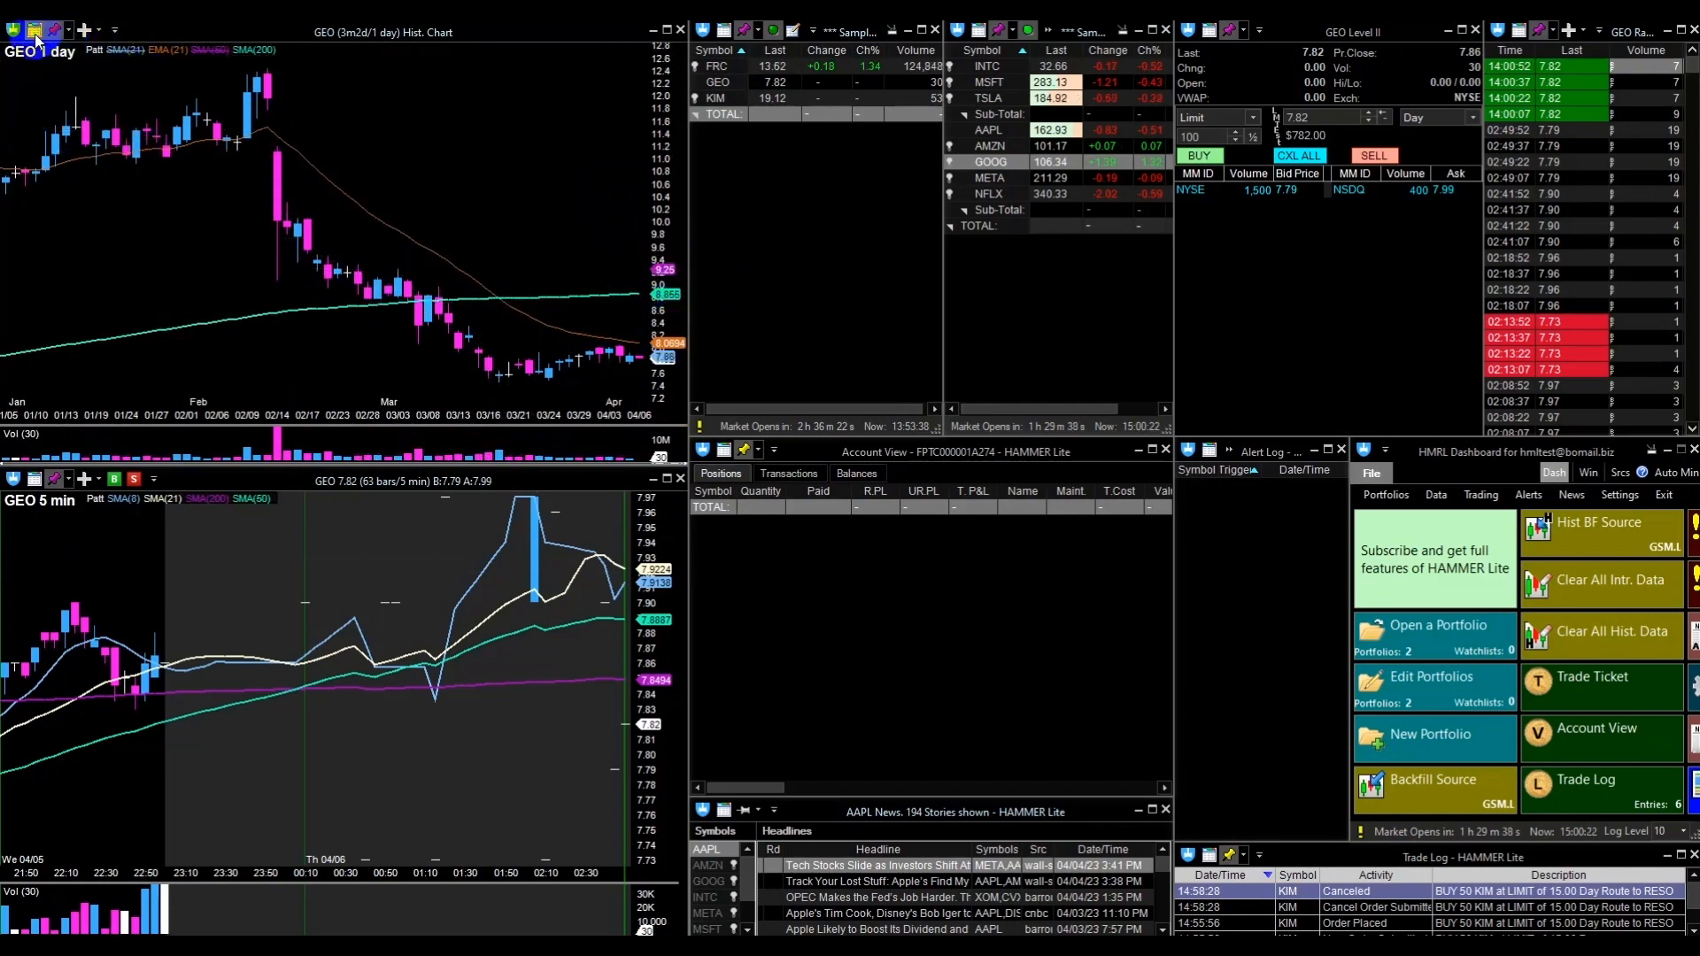
Step: Show the GEO daily chart's ribbon with candle type, period and frequency options
left_click(169, 53)
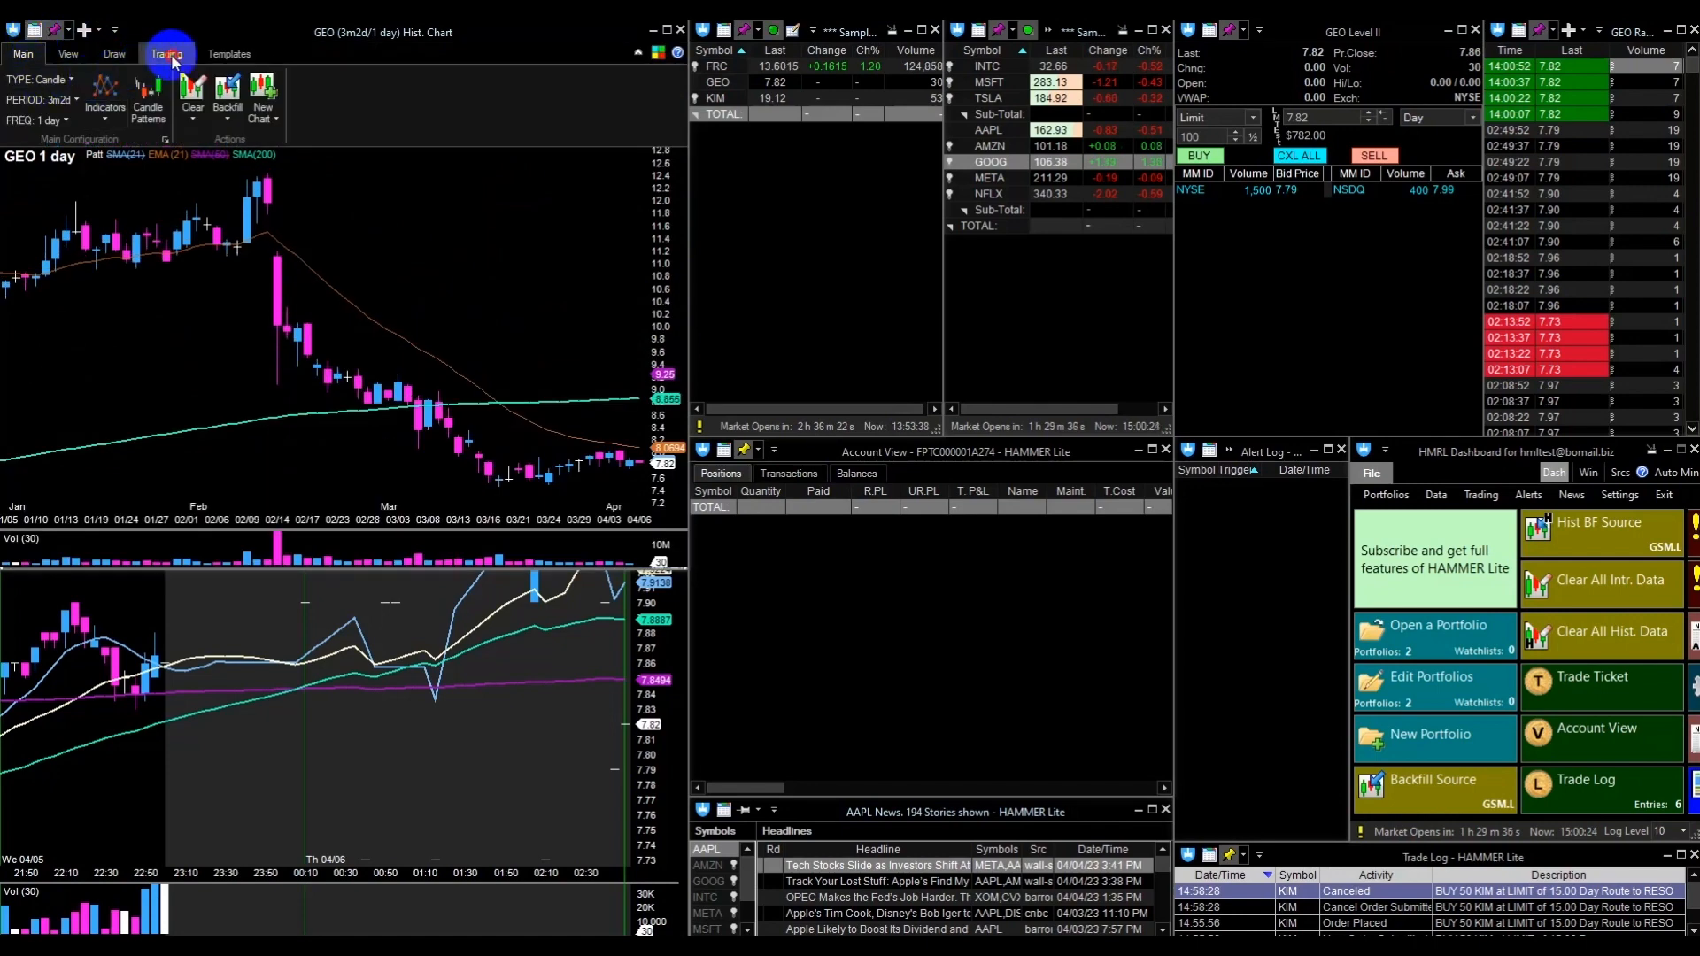
Step: Enable chart trading in the Trading settings with a 50-share default quantity
left_click(167, 53)
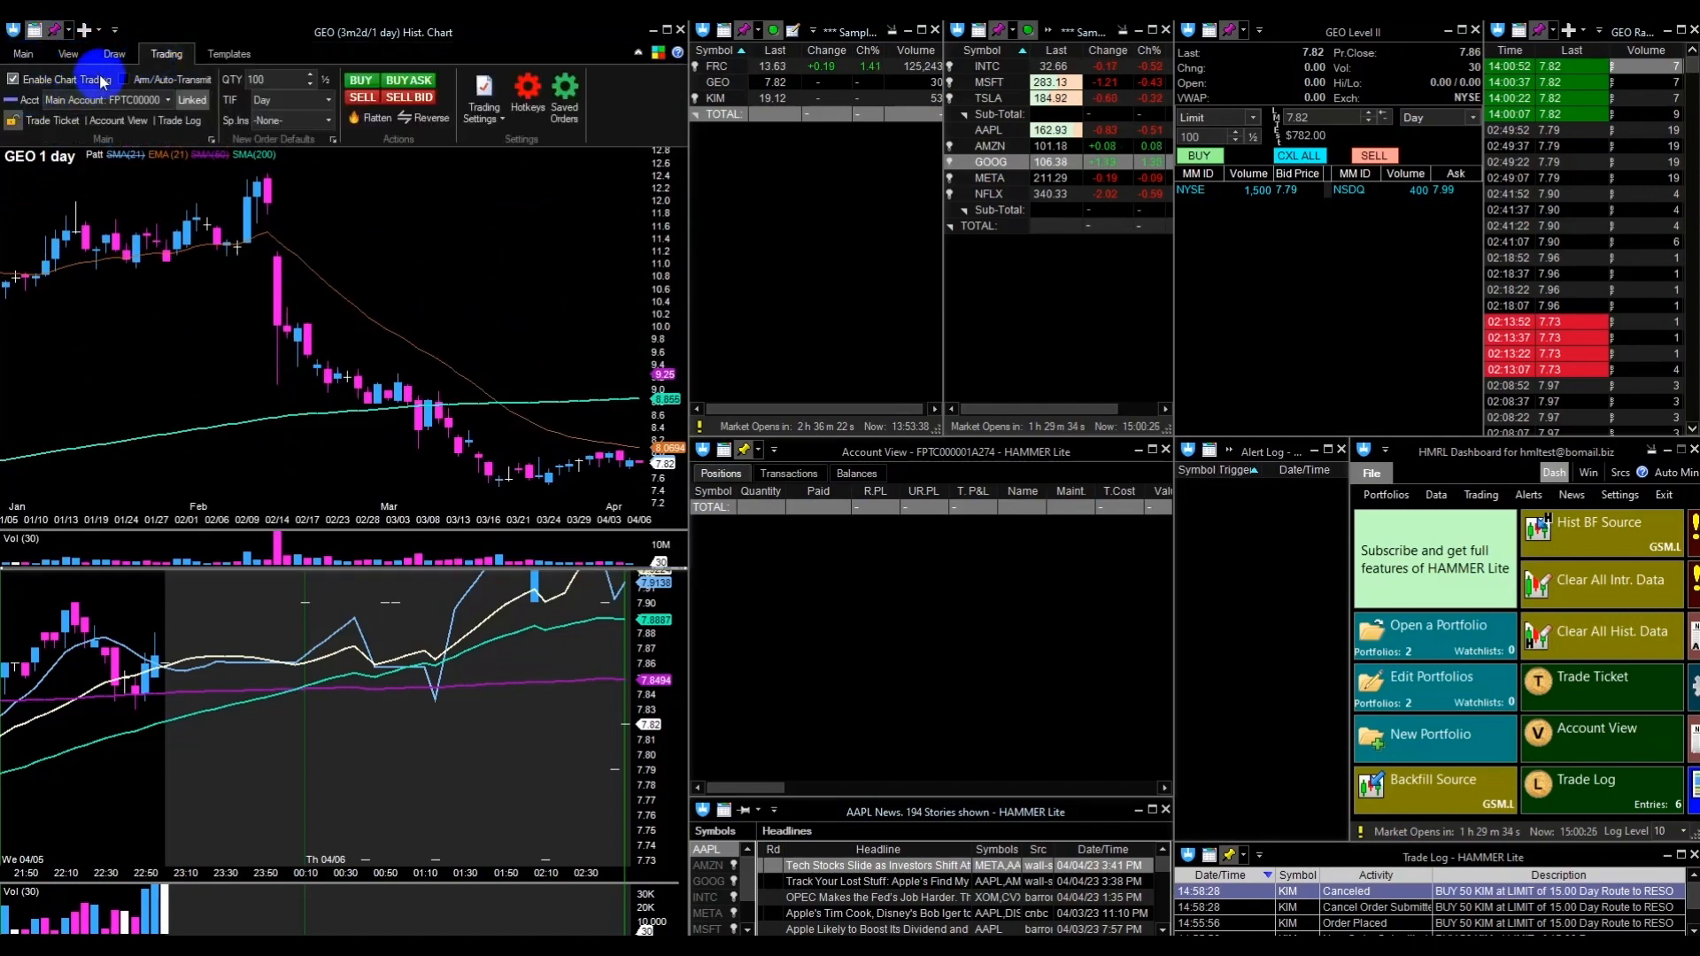
mouse_move(67, 53)
type("50")
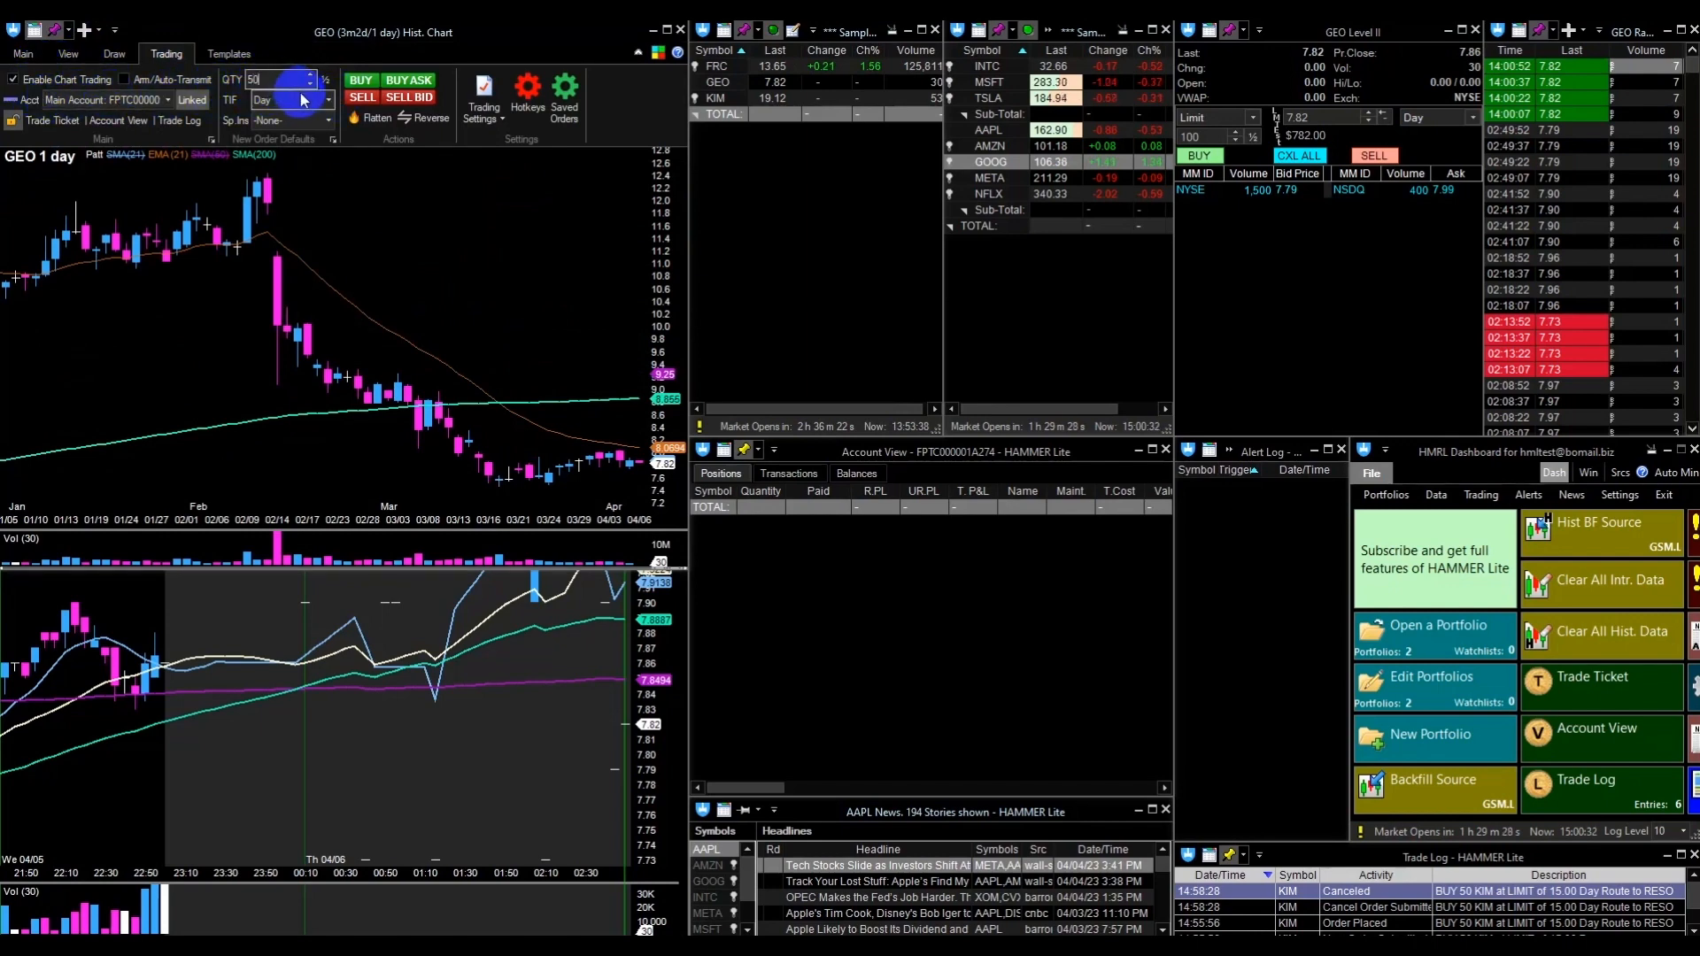
left_click(360, 80)
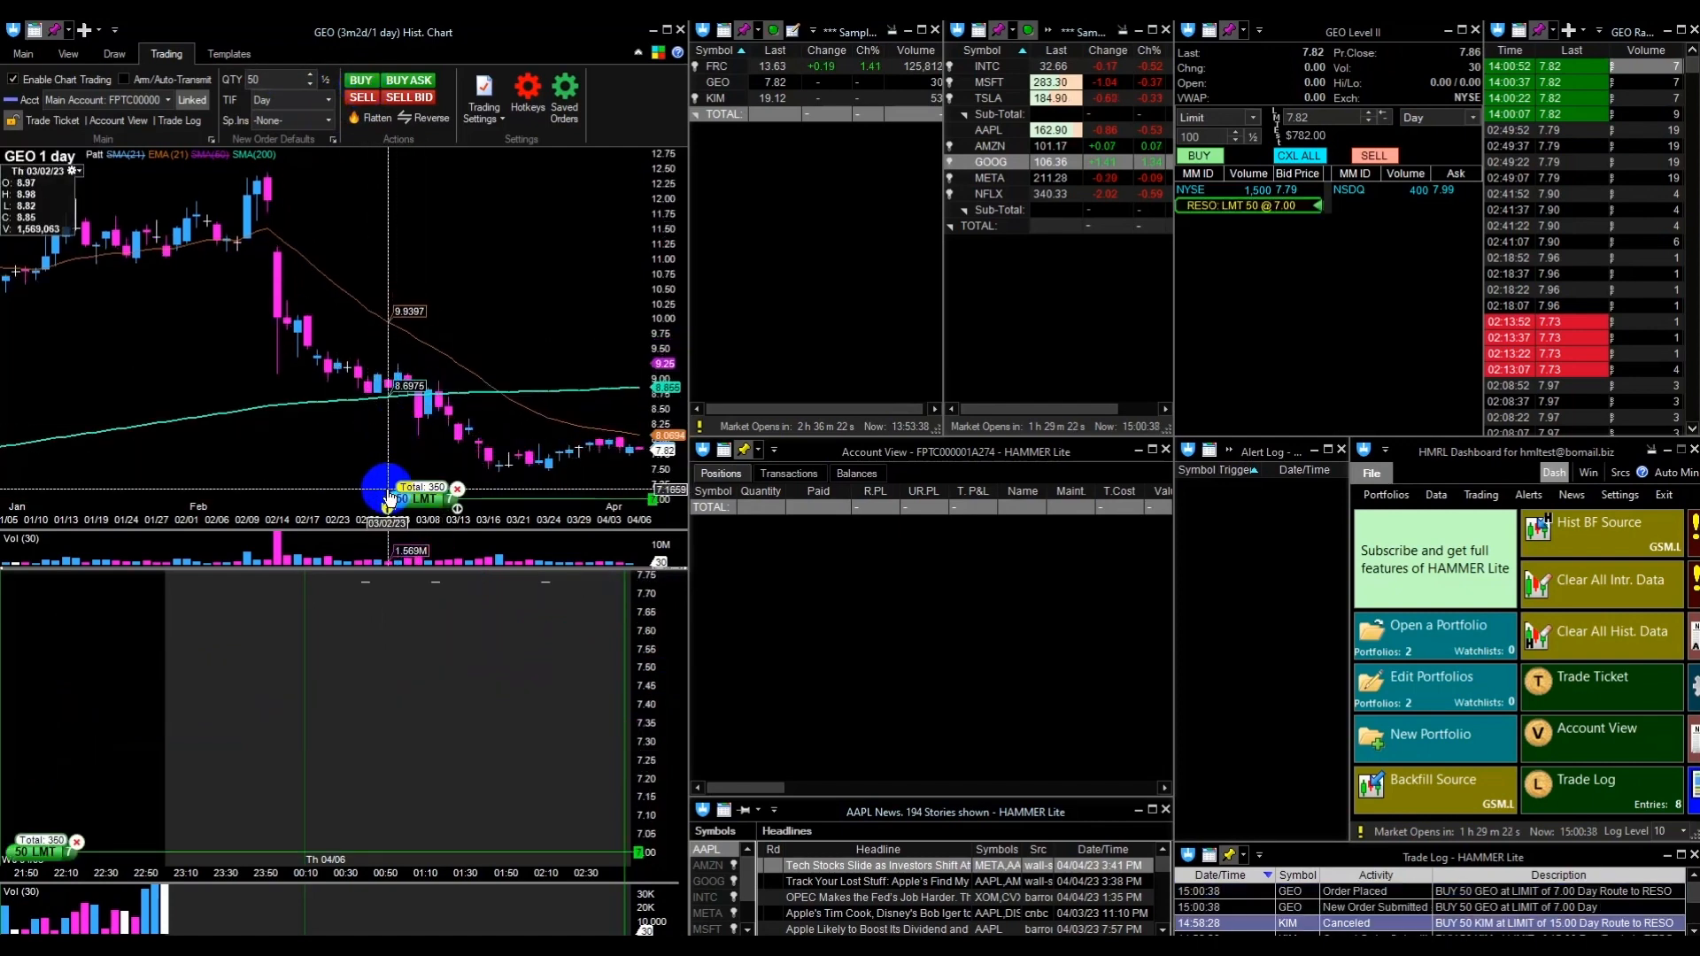
mouse_move(1358, 264)
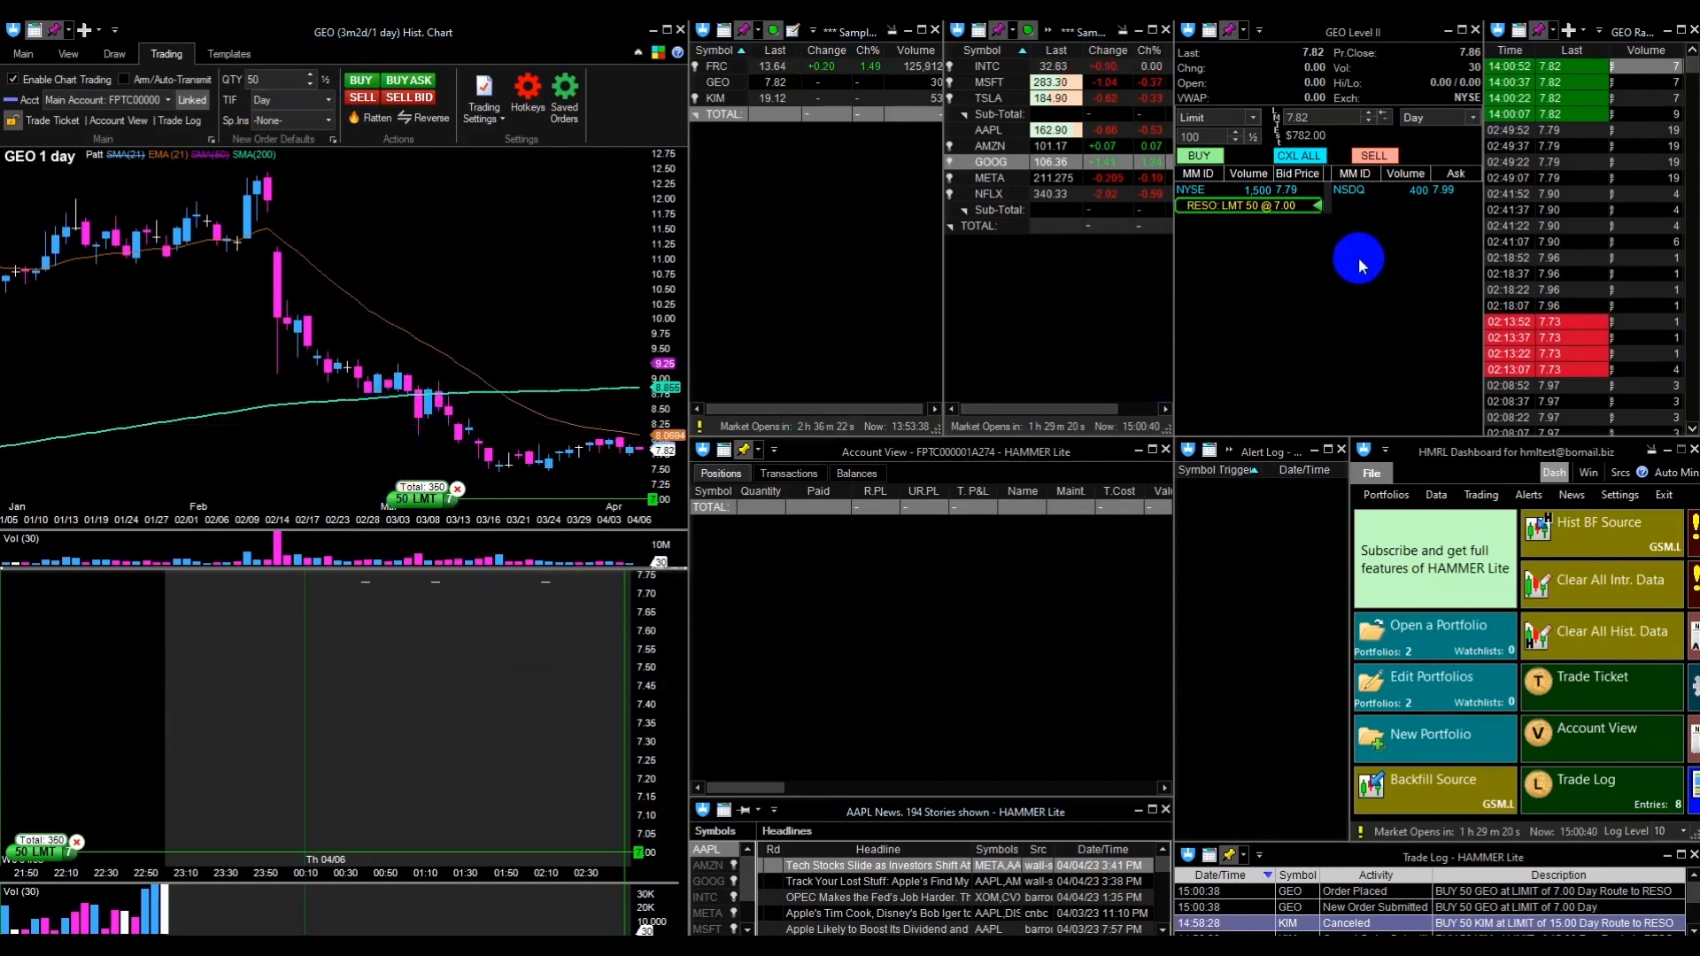
mouse_move(1211, 190)
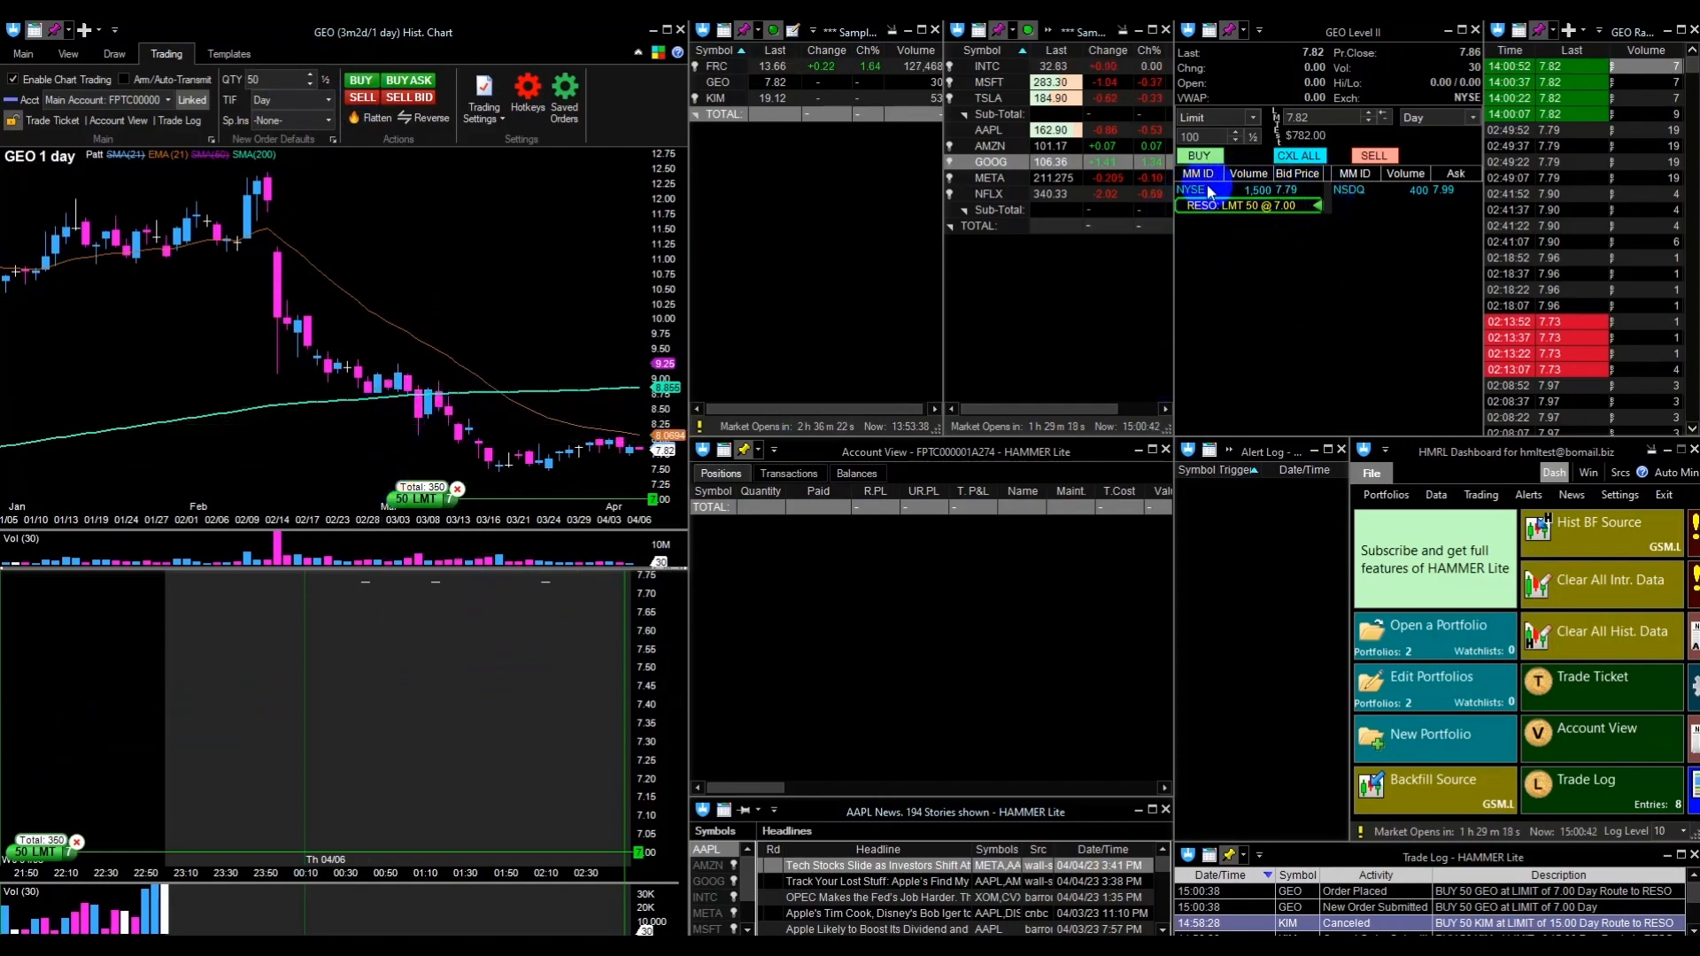